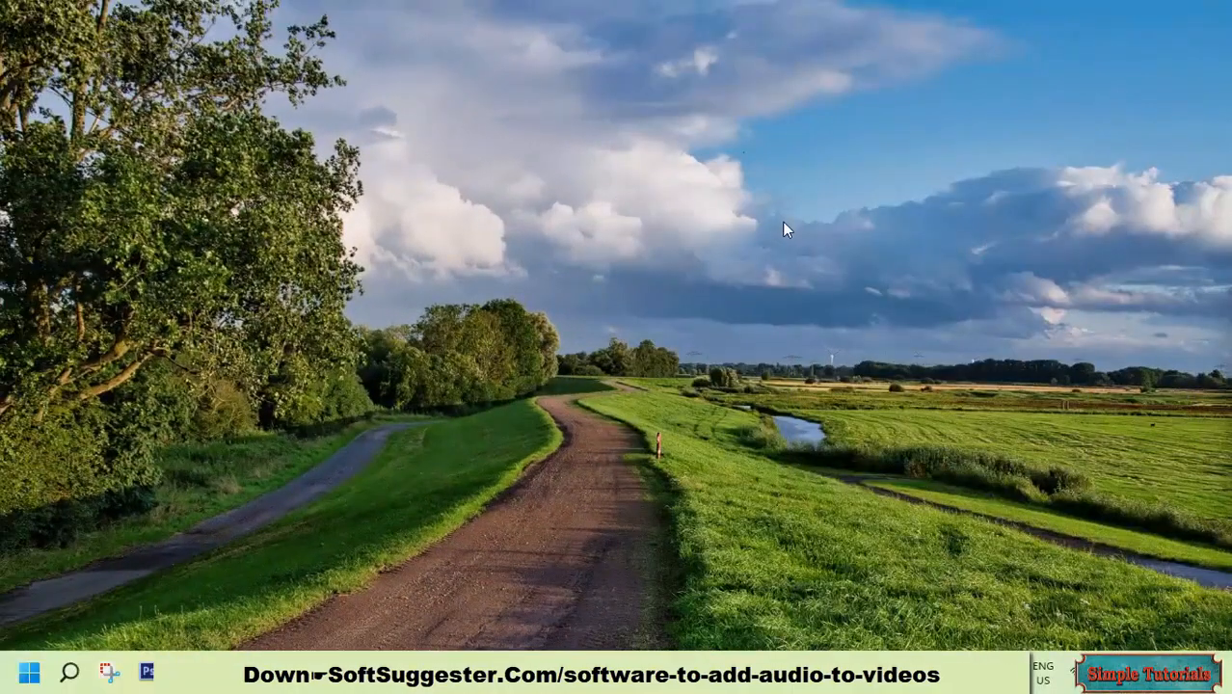
mouse_move(817, 281)
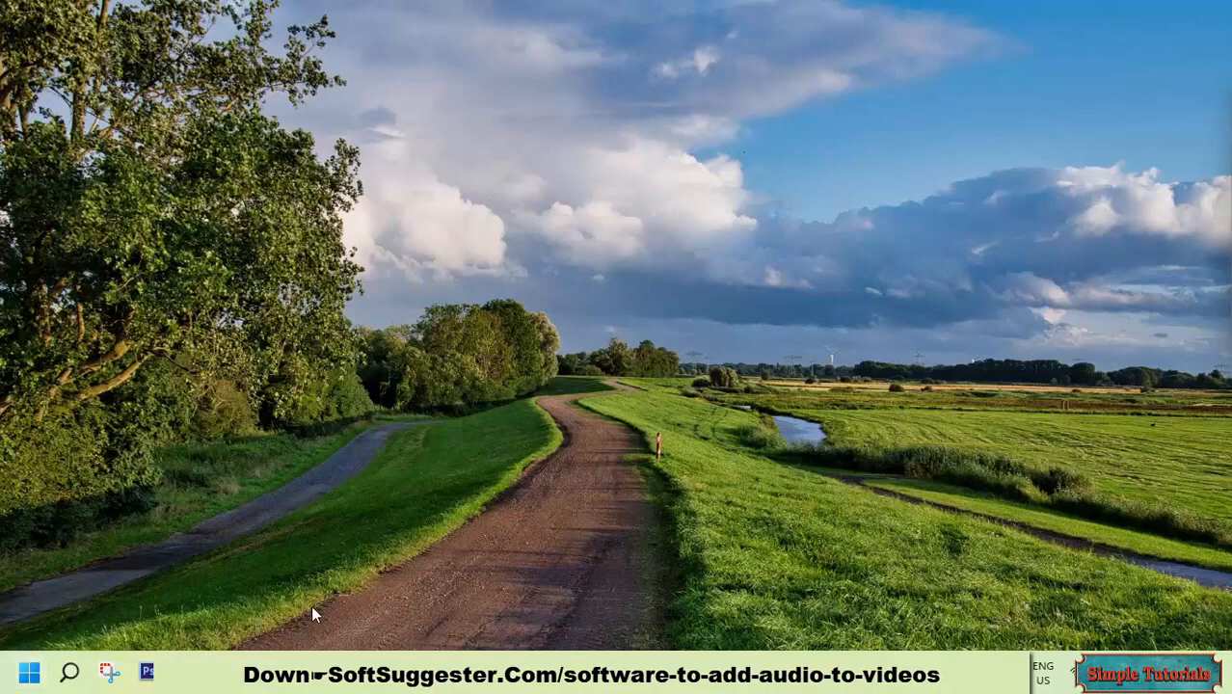
mouse_move(648, 11)
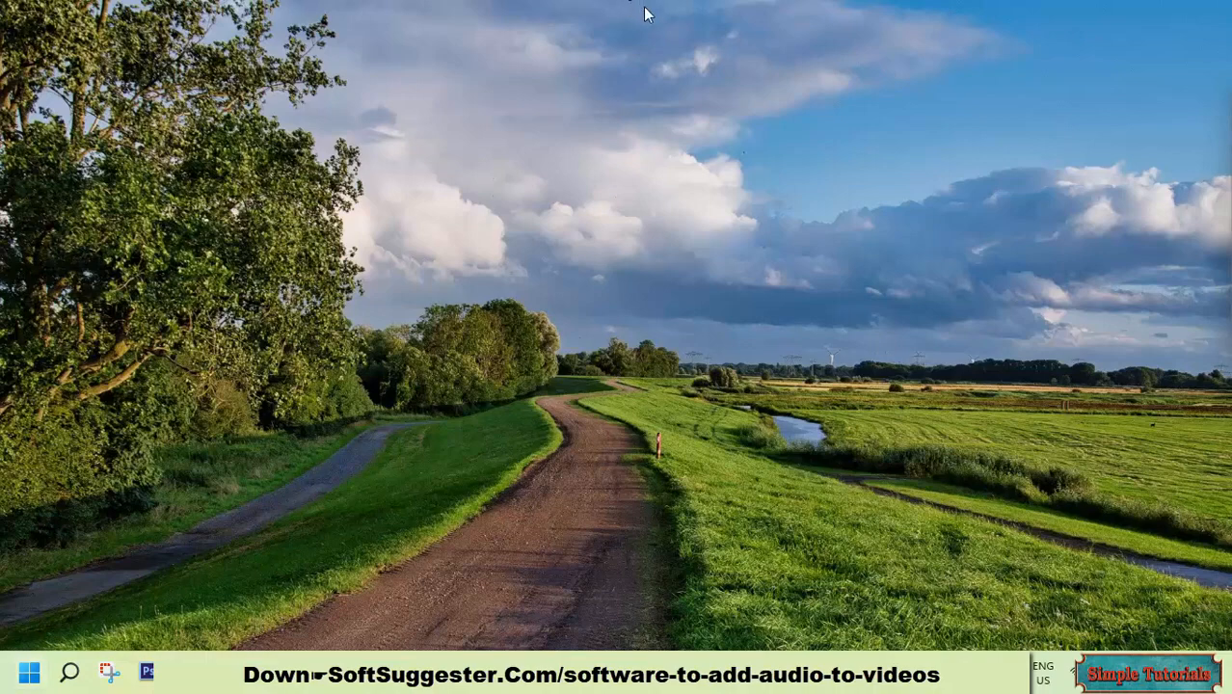
mouse_move(1188, 173)
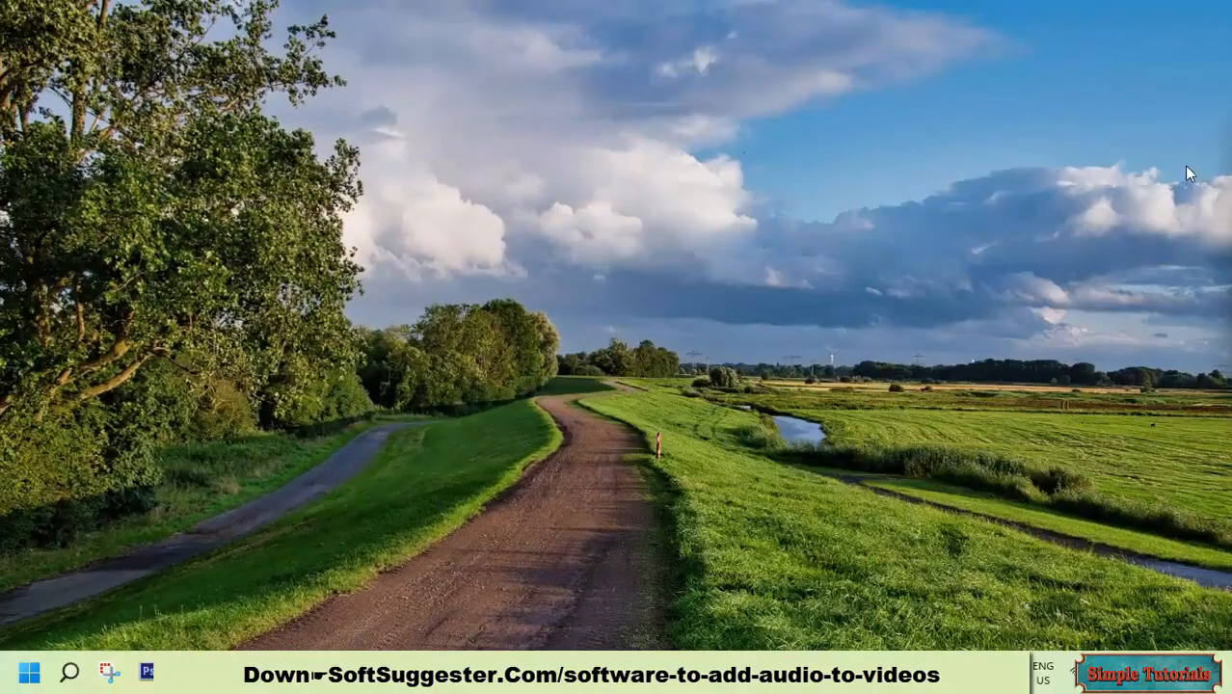
mouse_move(1116, 131)
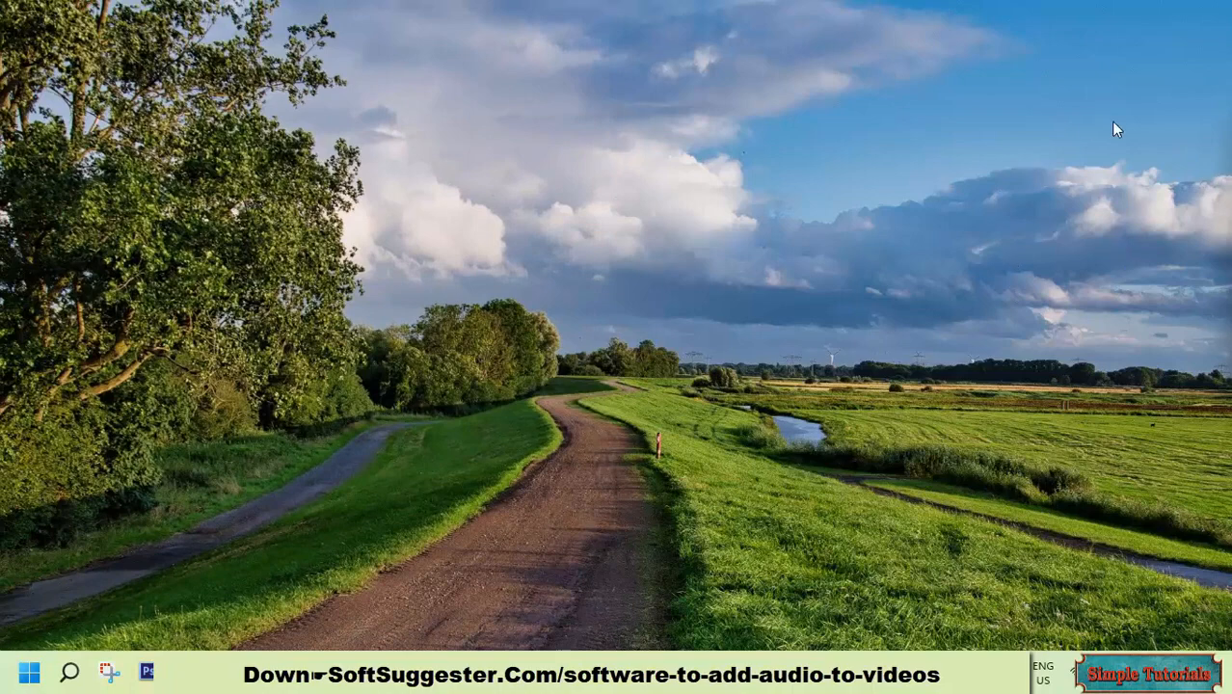
mouse_move(586, 7)
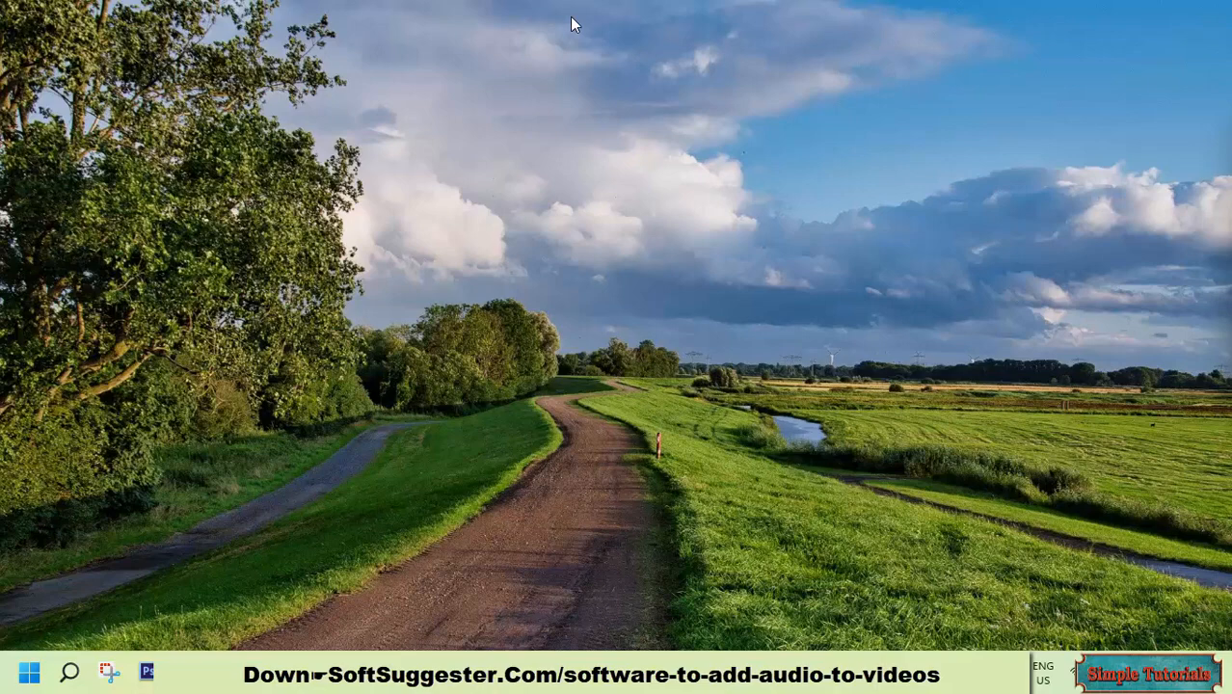
mouse_move(567, 6)
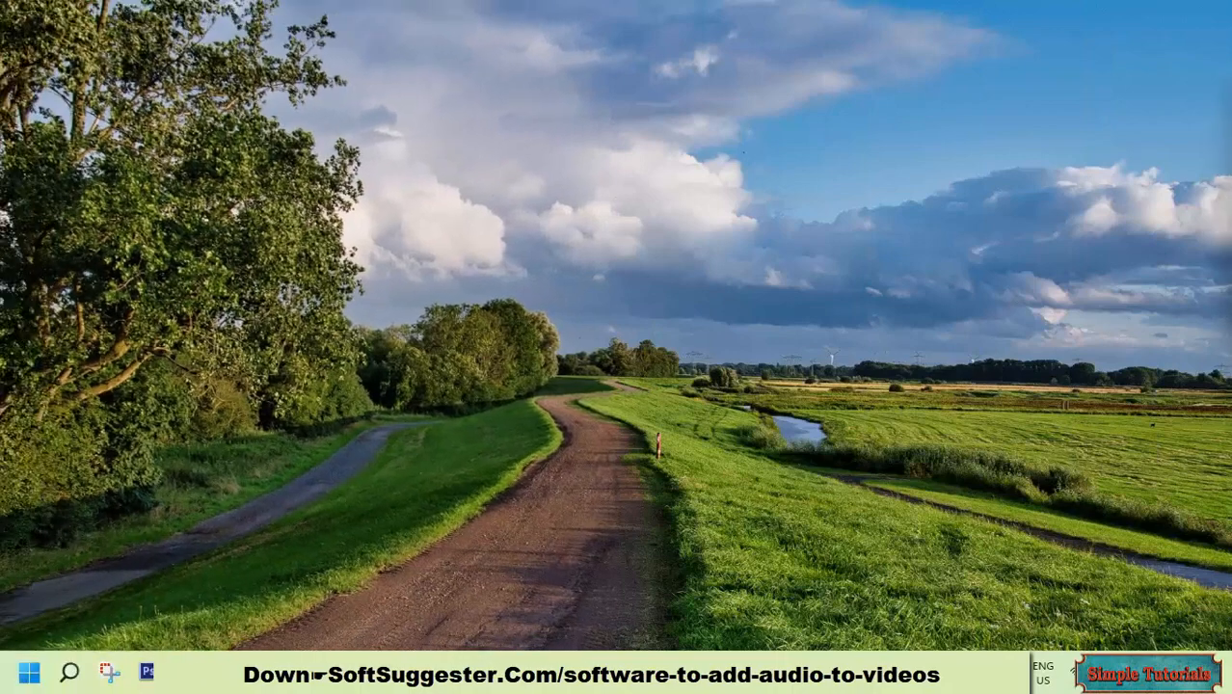
mouse_move(613, 393)
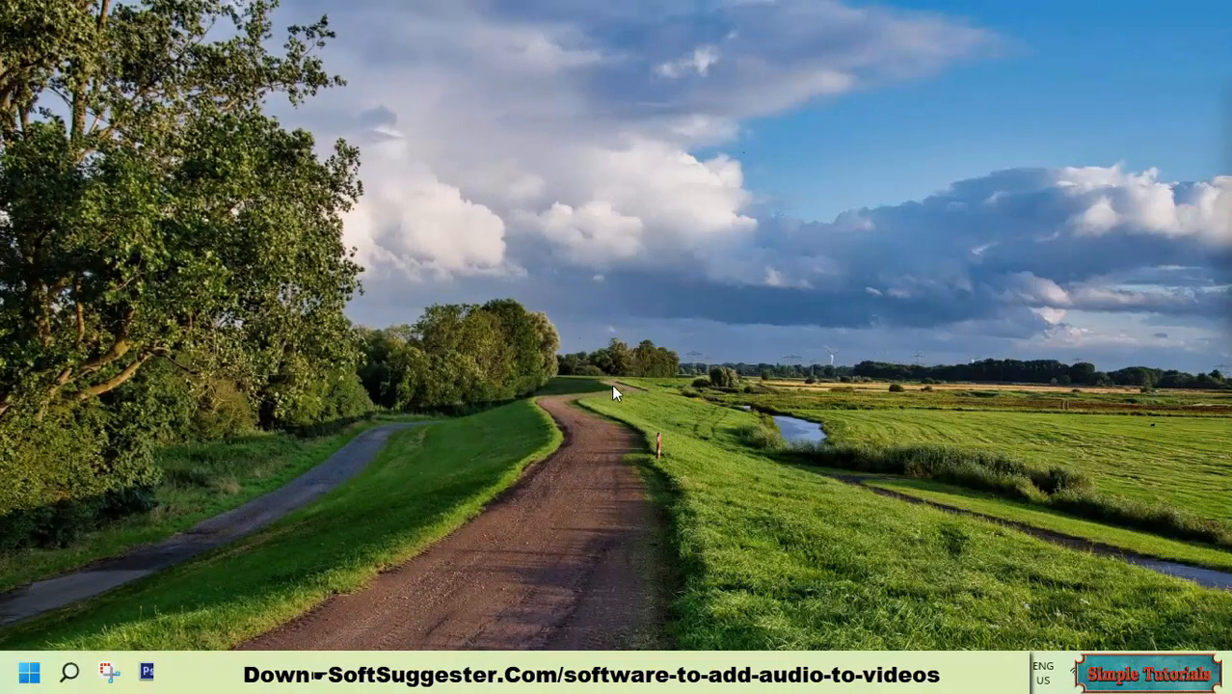
mouse_move(632, 382)
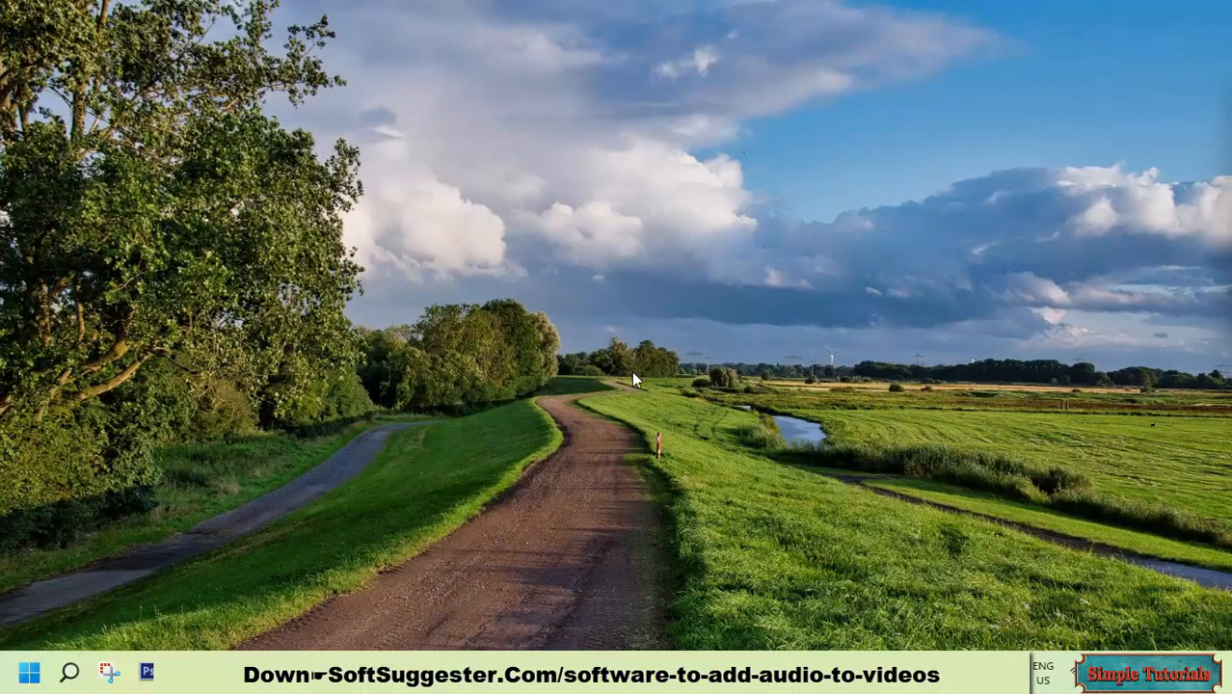
mouse_move(469, 613)
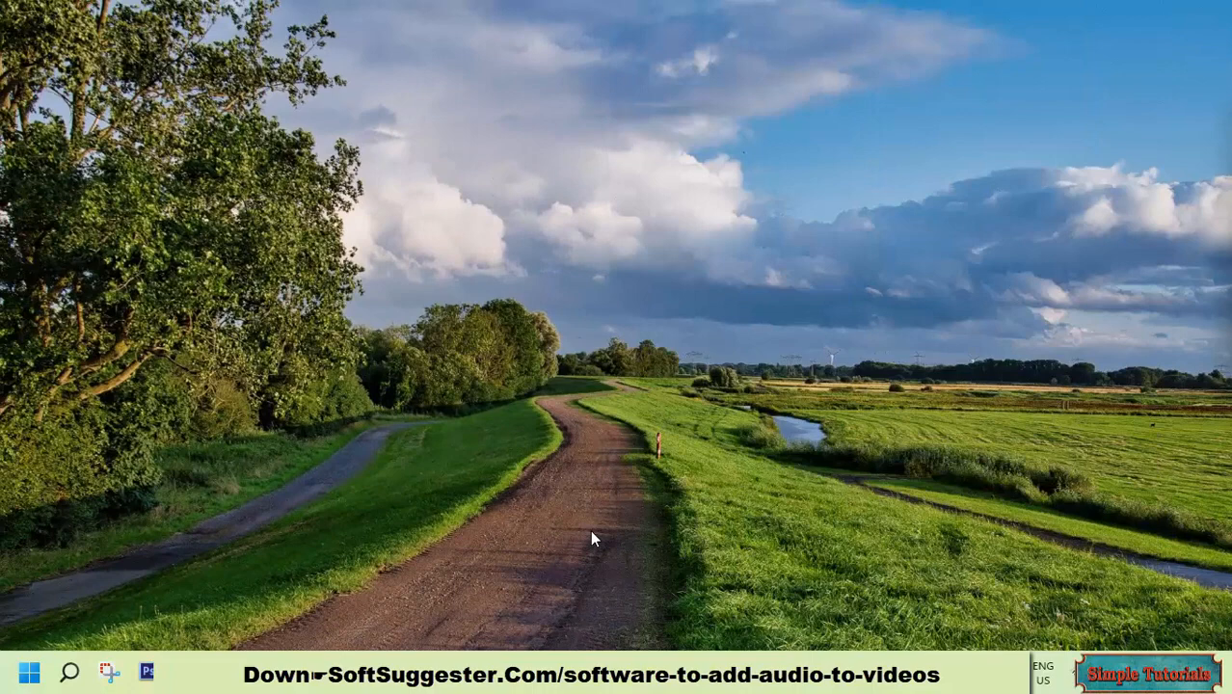
mouse_move(606, 497)
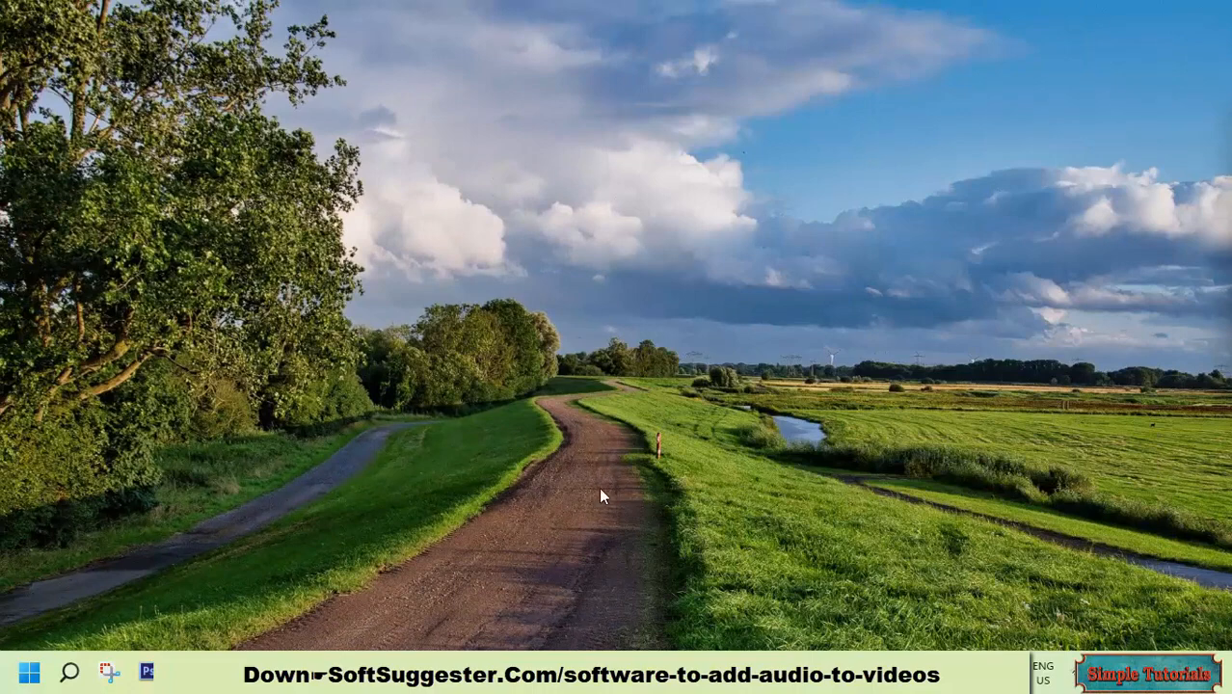
mouse_move(612, 455)
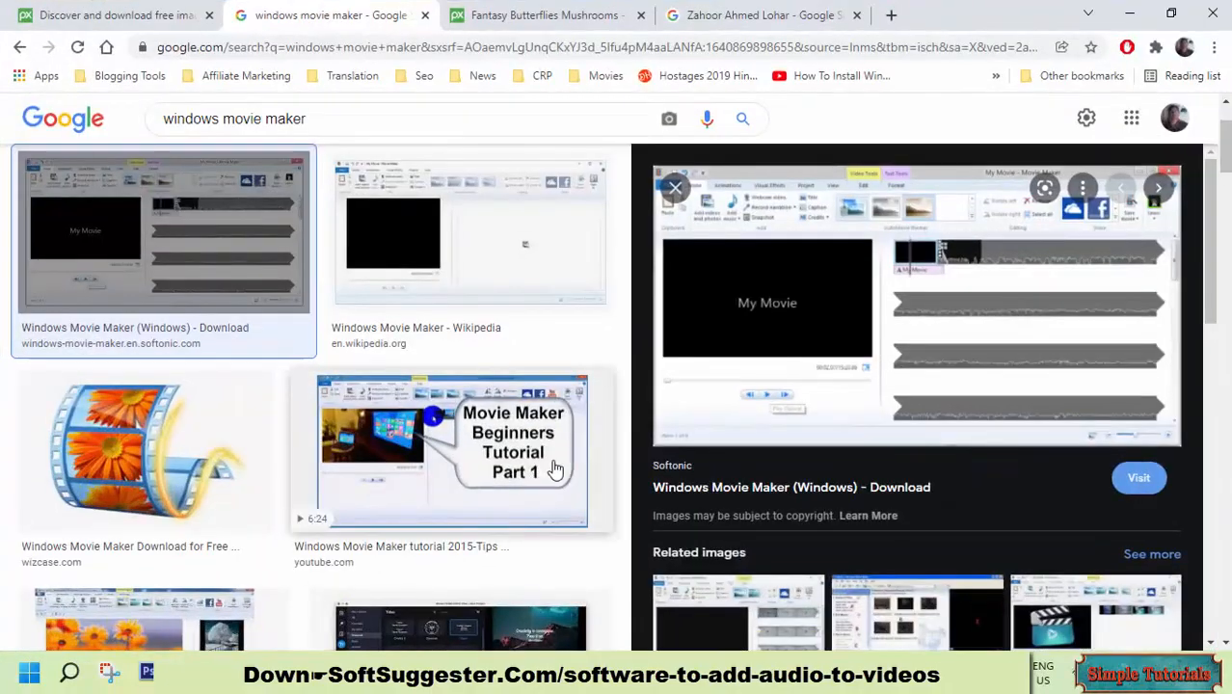
Show the empty project's library in list layout and reveal the project's extra options menu.
scroll(down, 3)
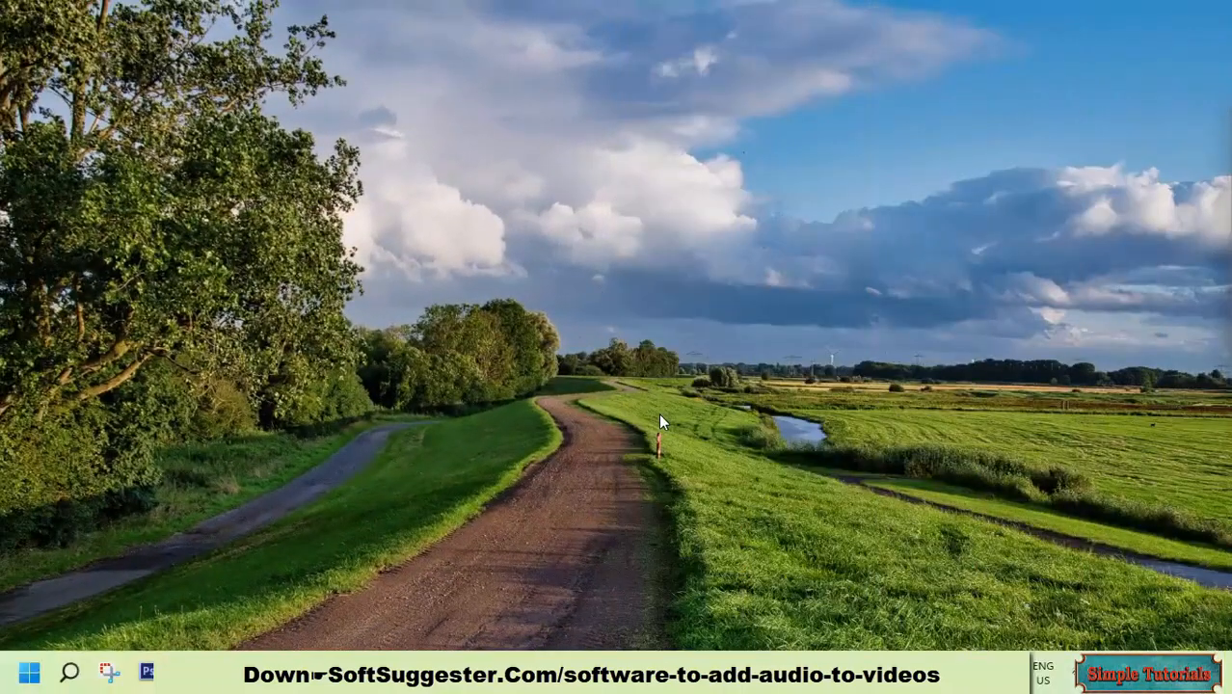
mouse_move(682, 388)
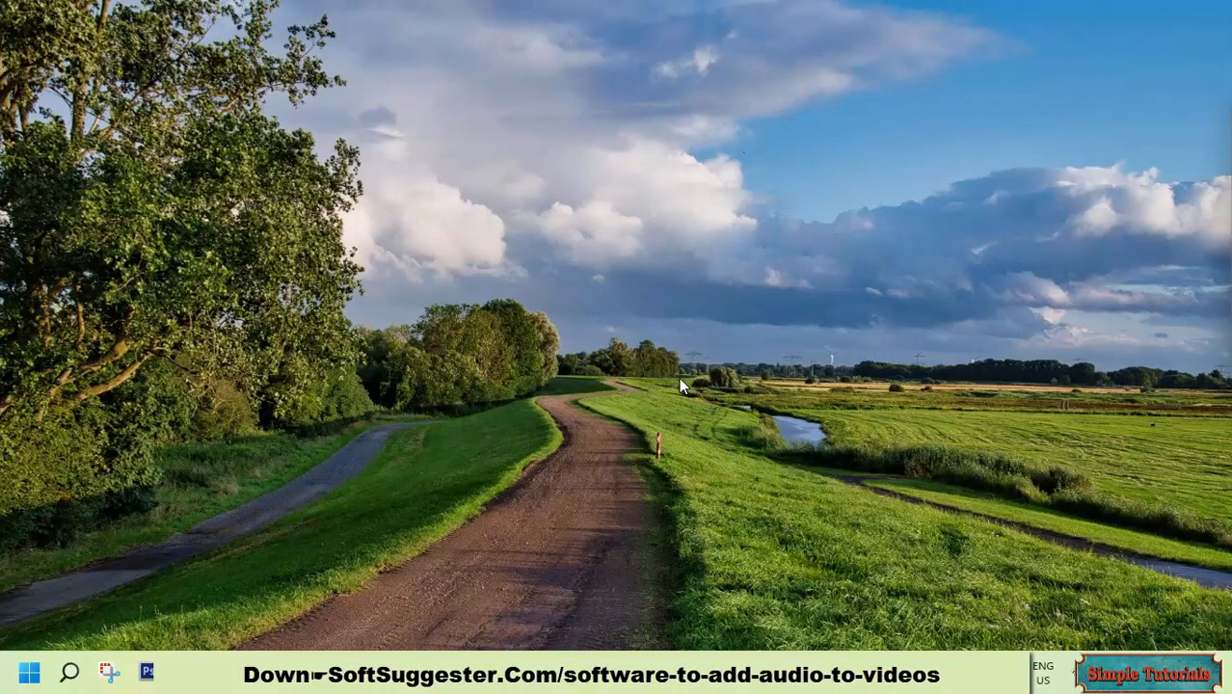
mouse_move(703, 420)
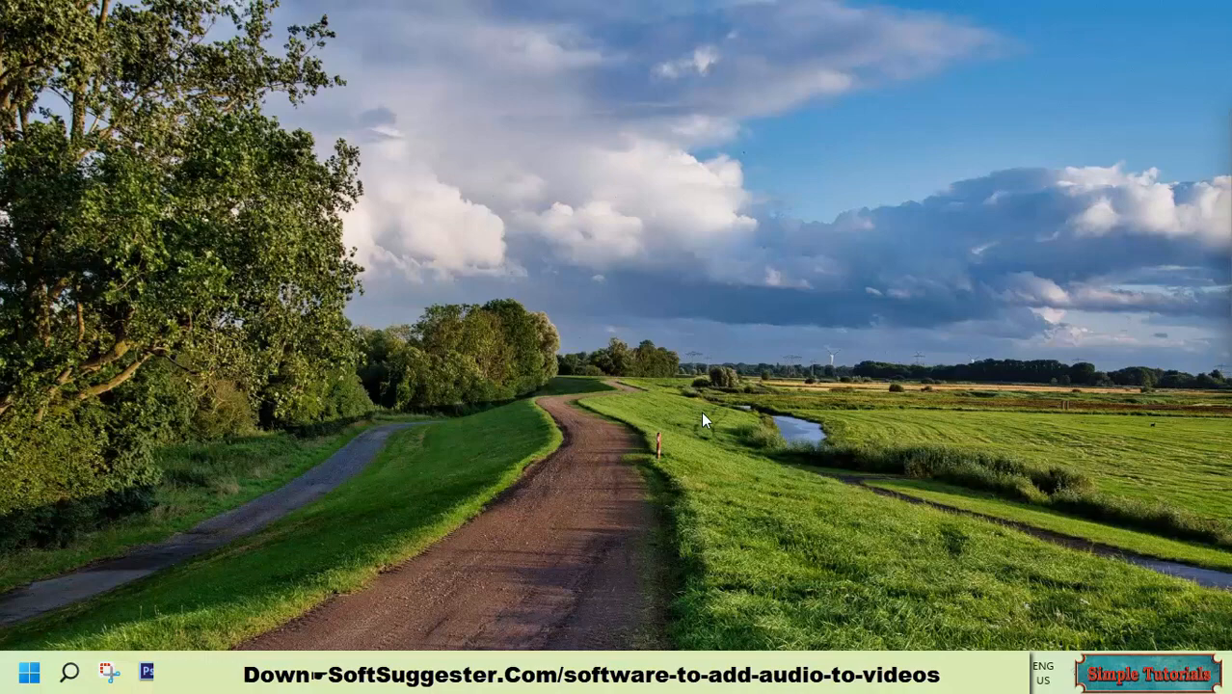
mouse_move(706, 425)
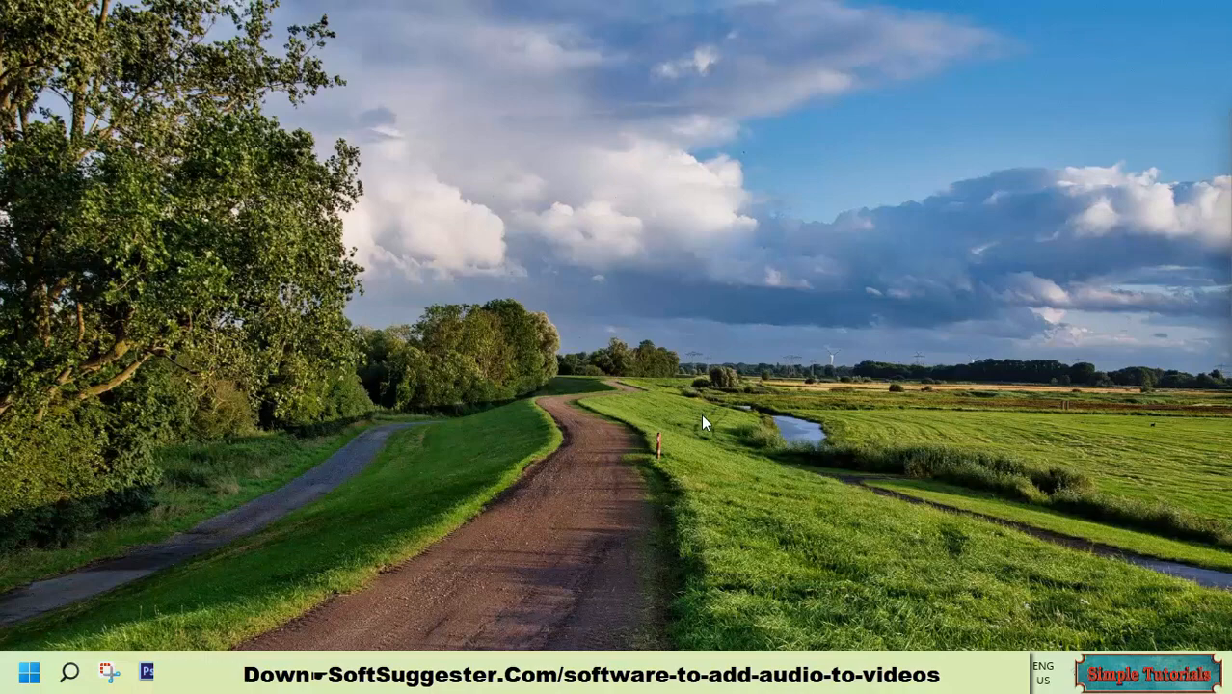
mouse_move(833, 339)
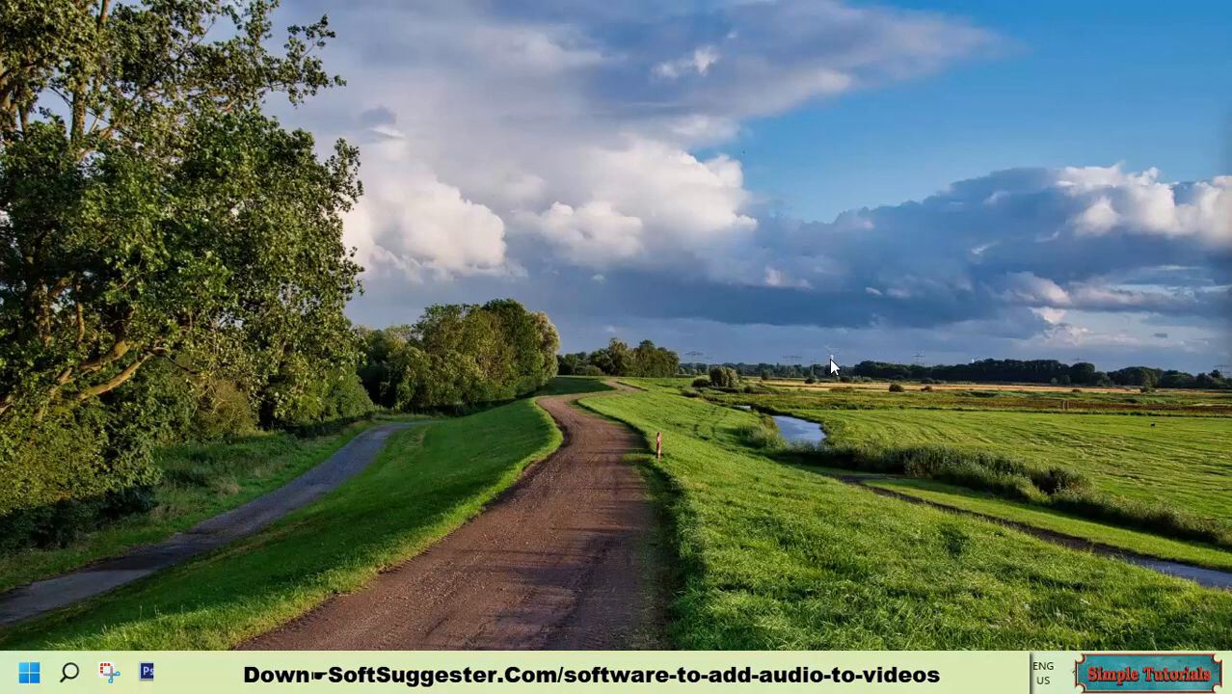
mouse_move(719, 374)
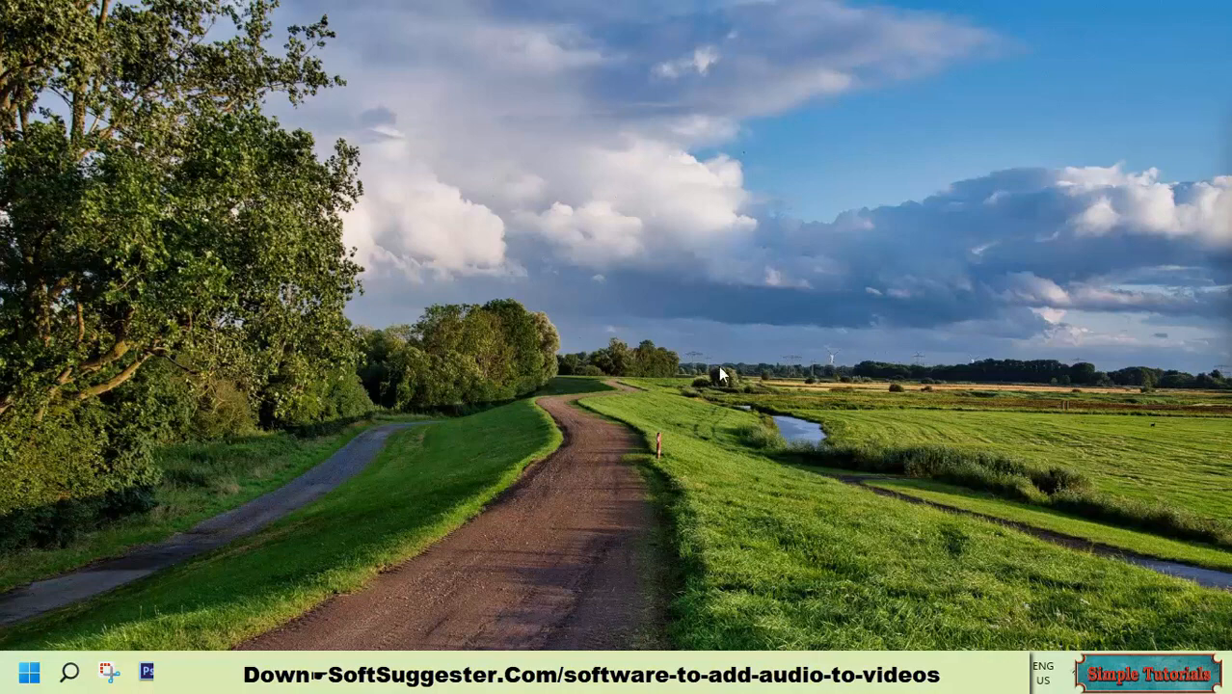
mouse_move(716, 378)
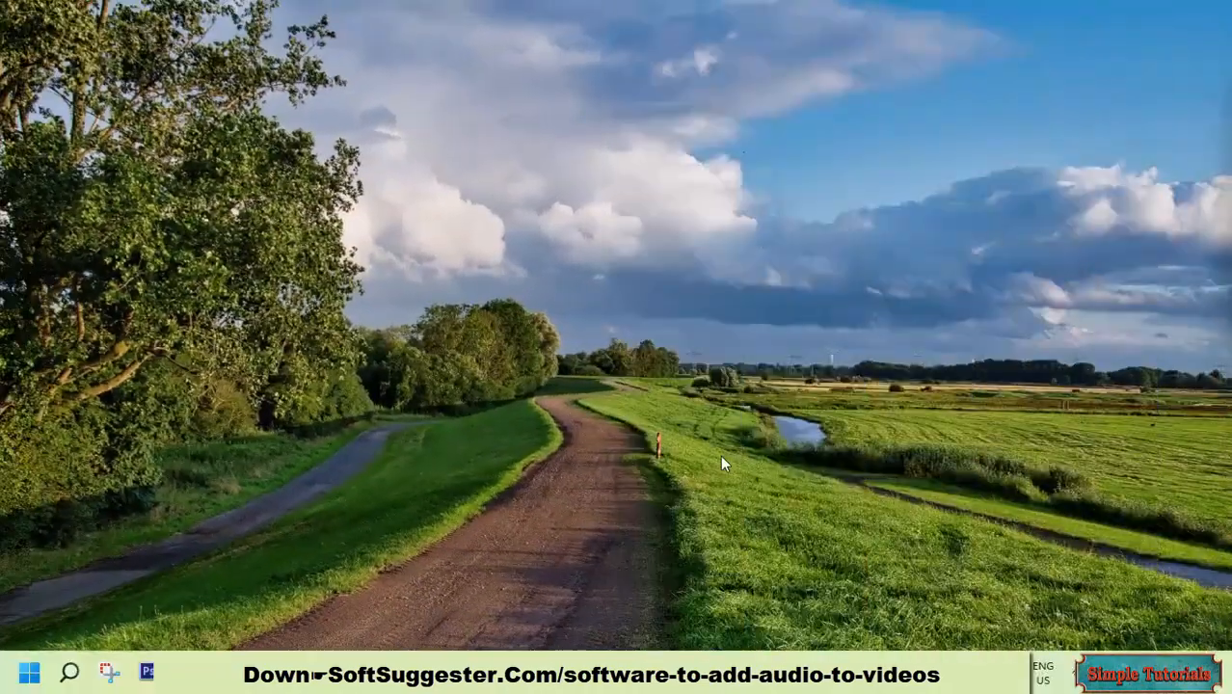
mouse_move(580, 390)
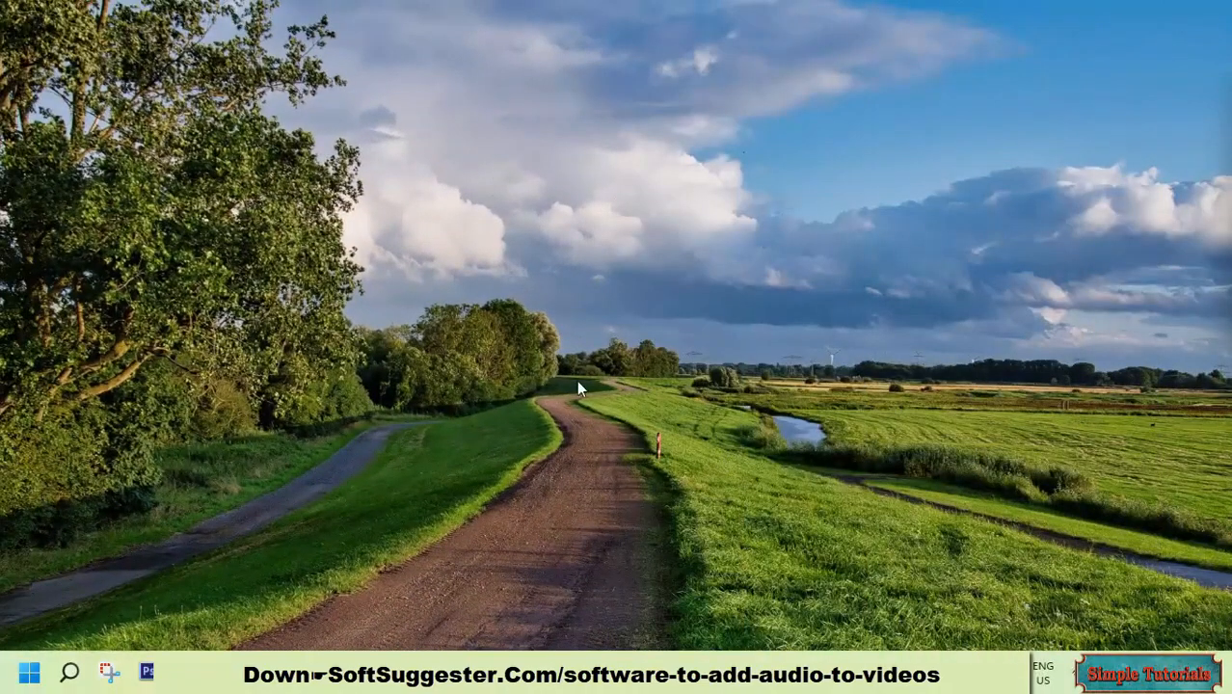
mouse_move(579, 409)
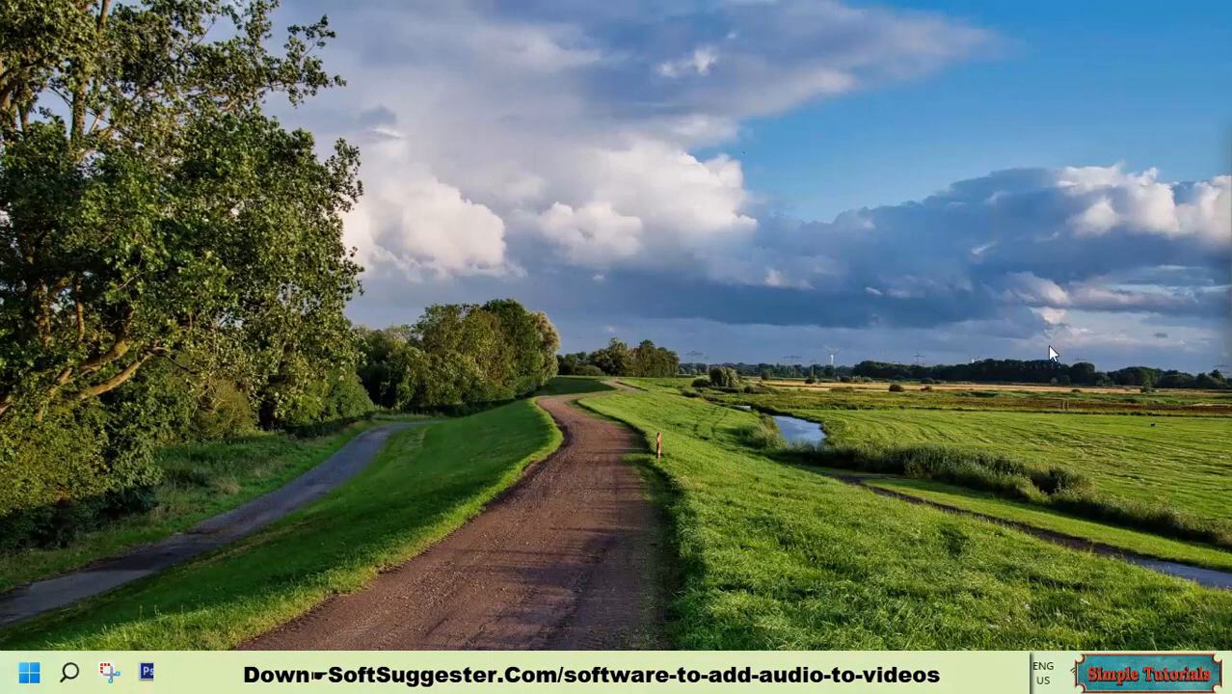
mouse_move(1025, 359)
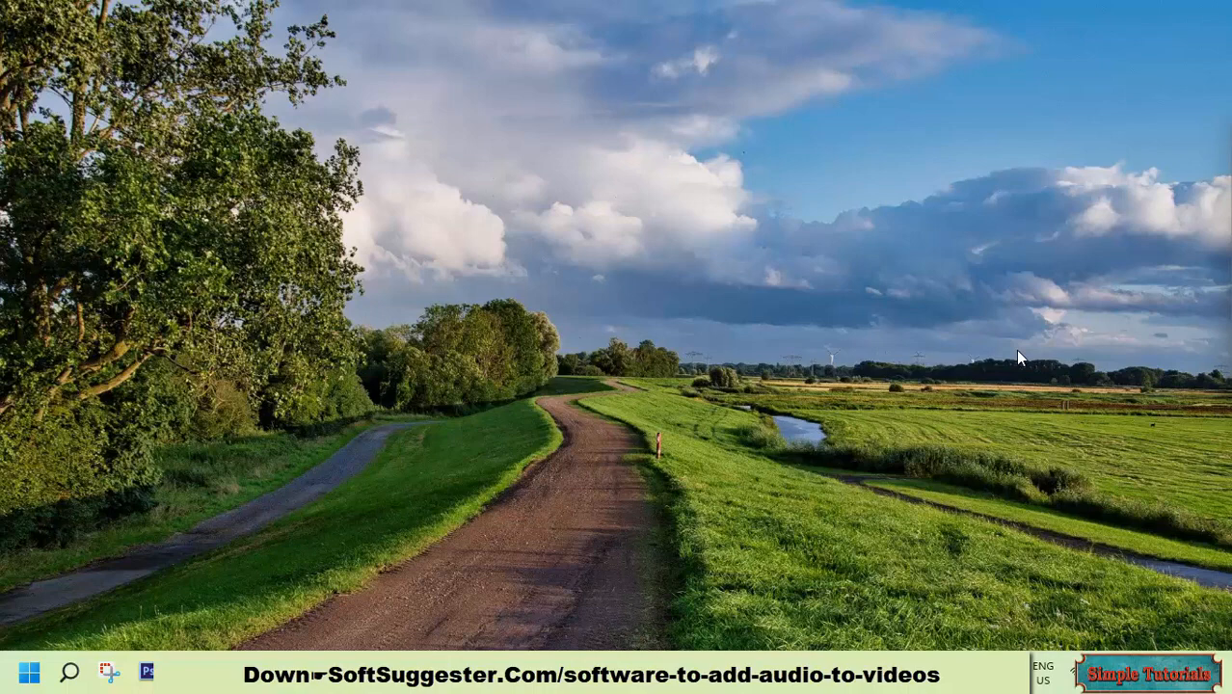
mouse_move(1005, 353)
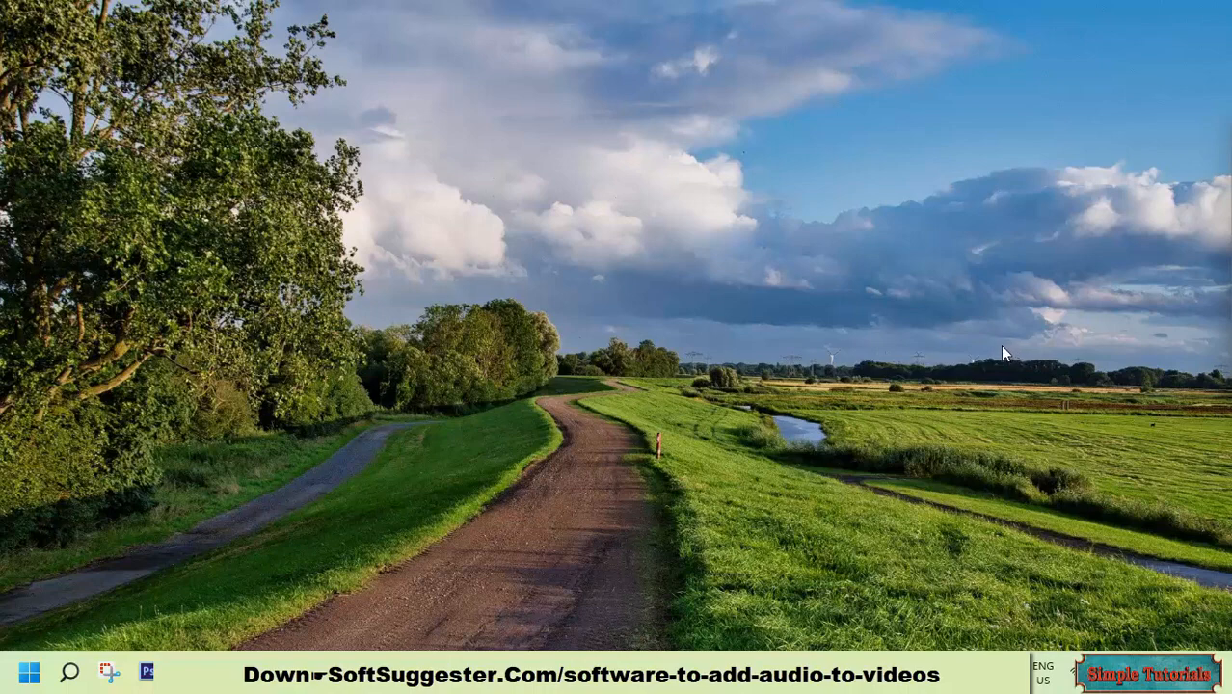
mouse_move(1003, 353)
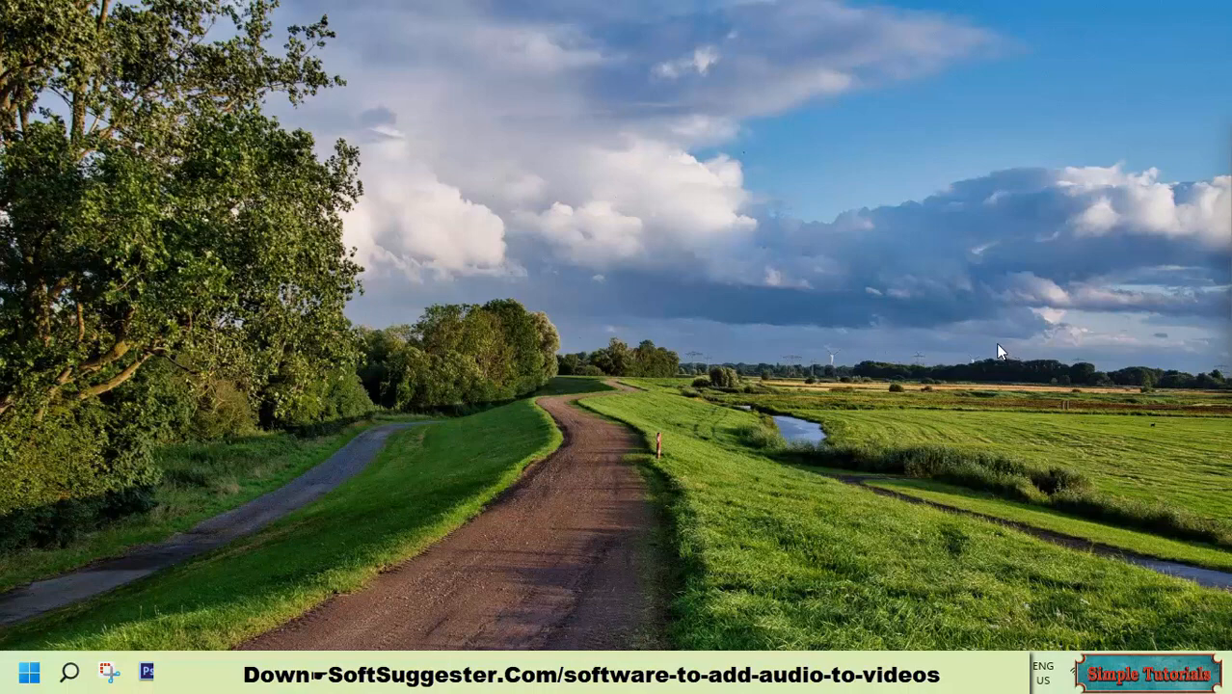
mouse_move(972, 367)
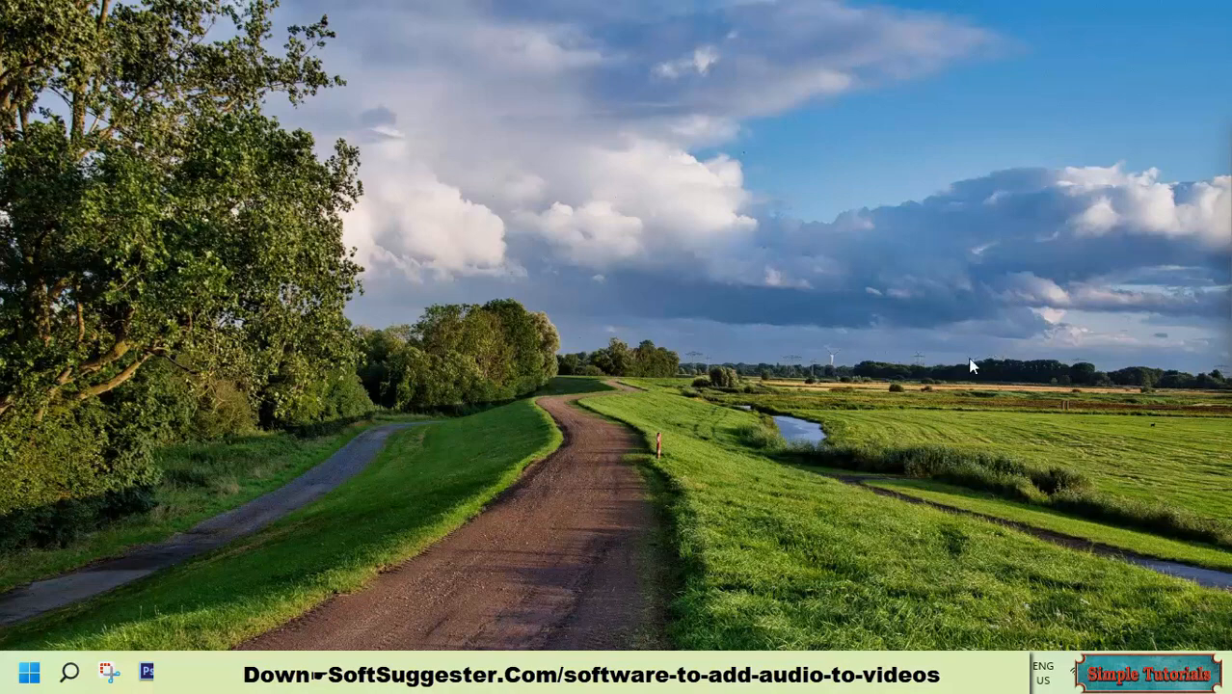
mouse_move(954, 359)
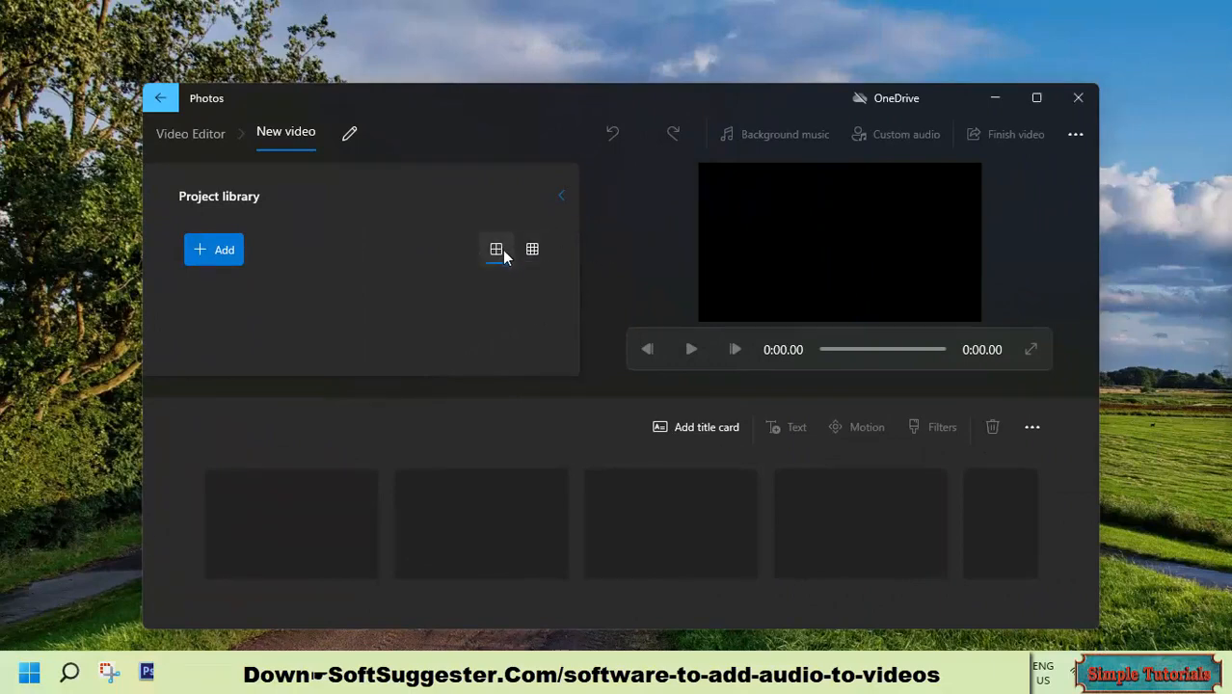
mouse_move(531, 258)
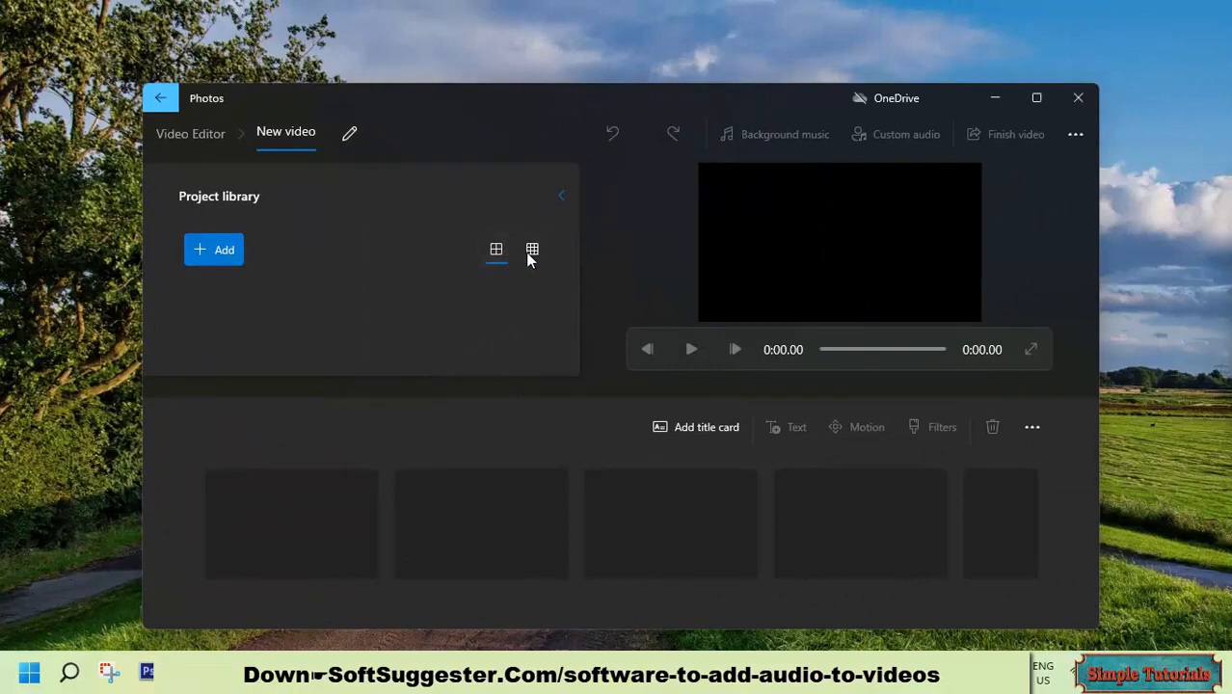
click(532, 249)
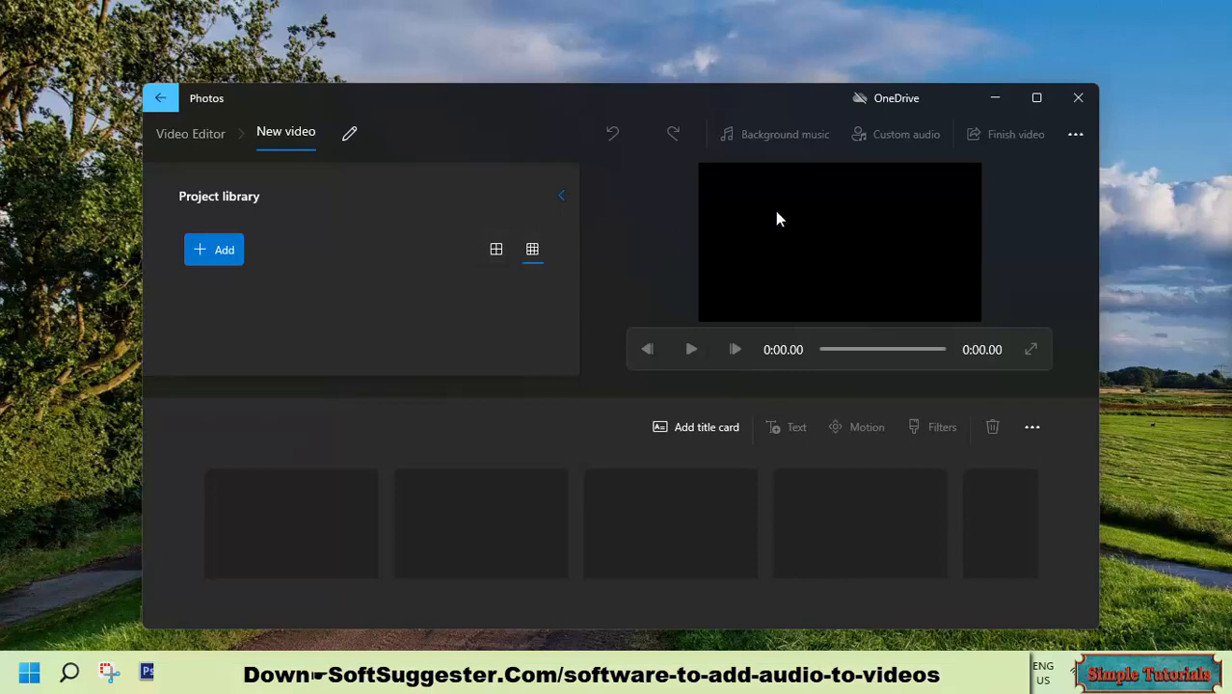
click(1076, 135)
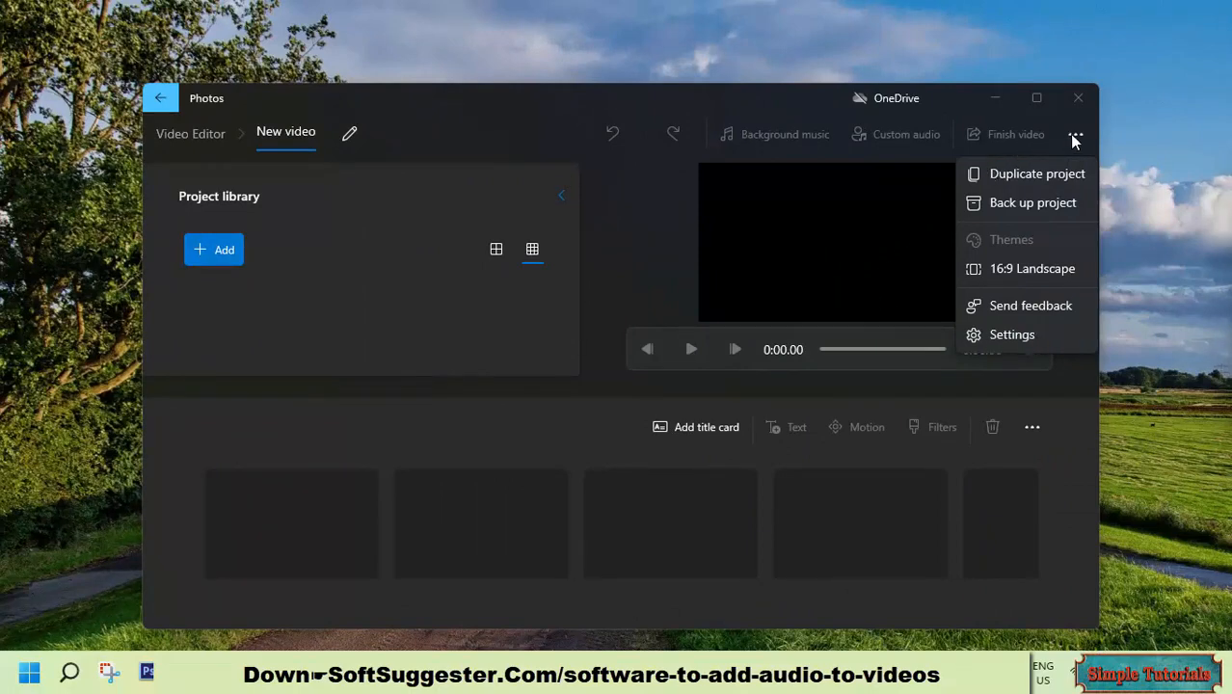
mouse_move(530, 407)
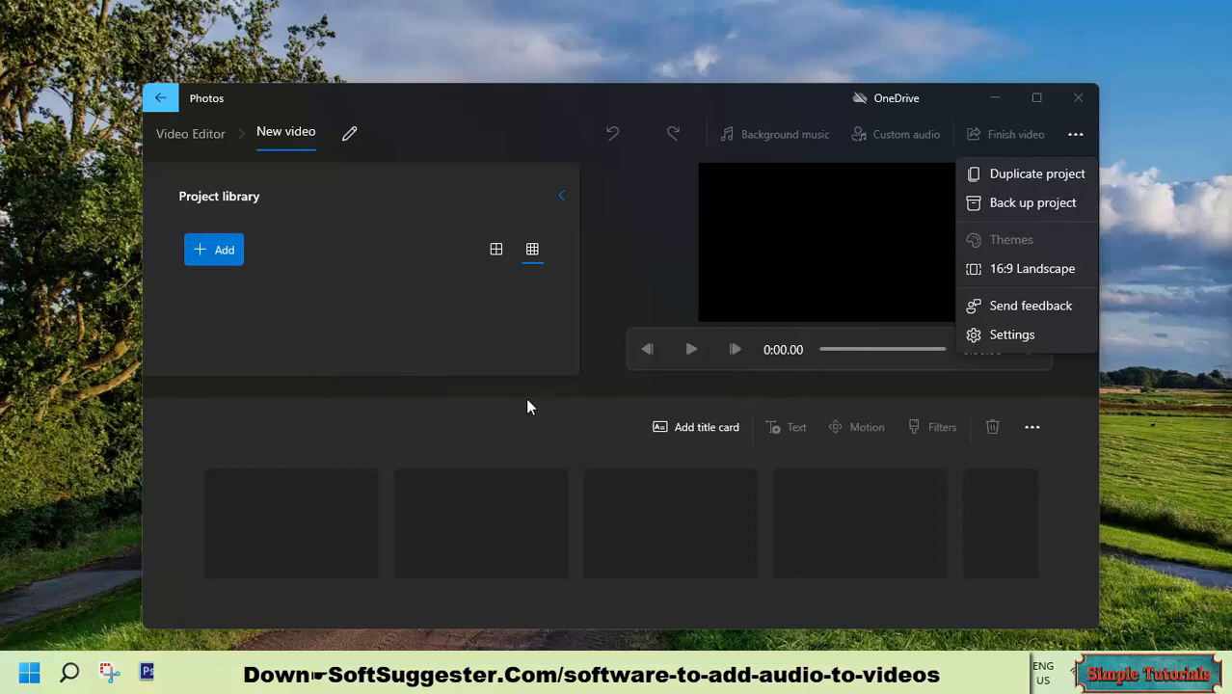
mouse_move(827, 403)
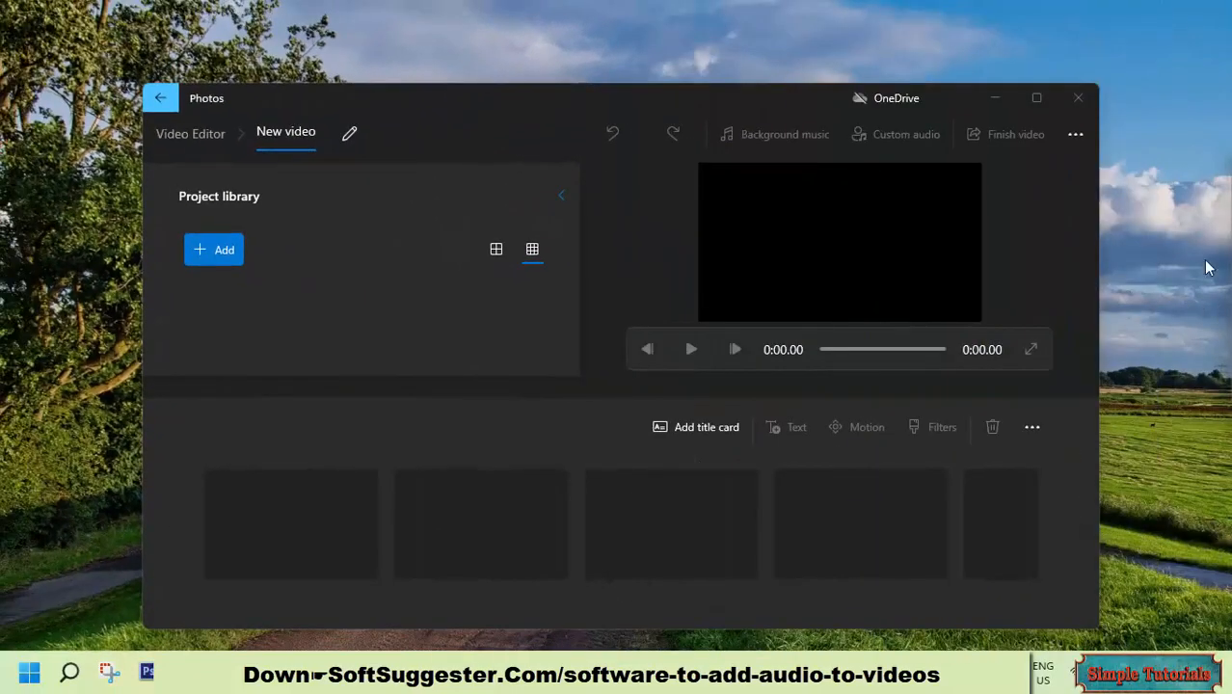
mouse_move(616, 108)
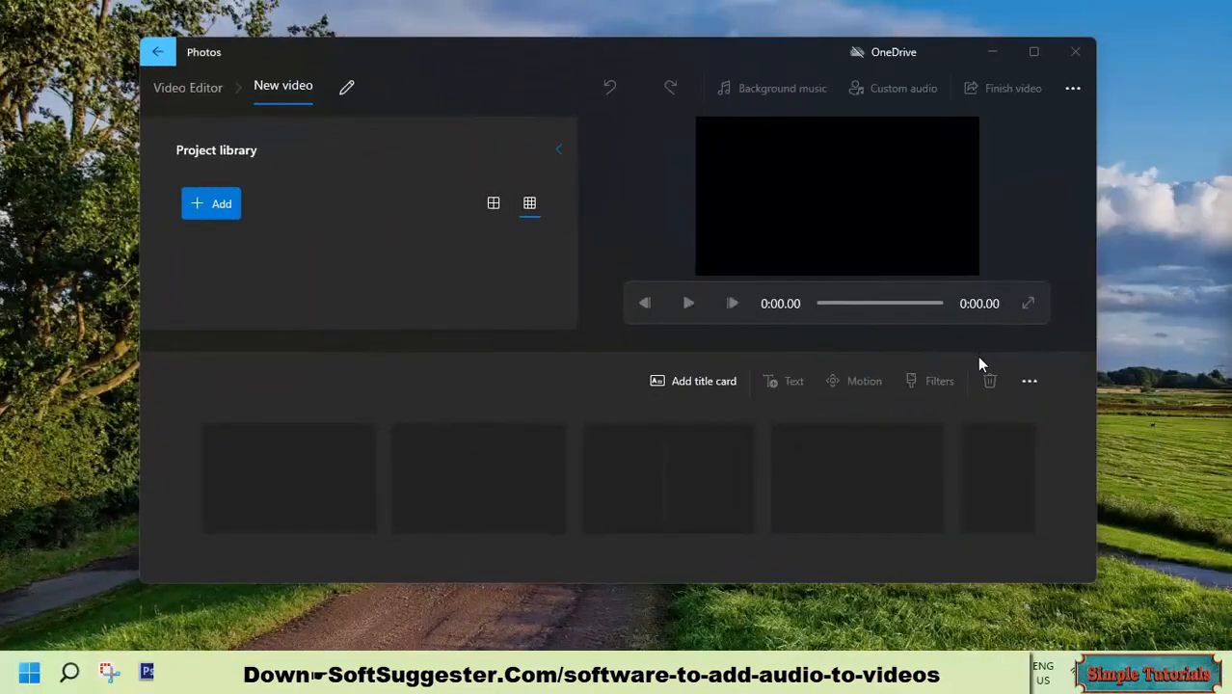
mouse_move(993, 393)
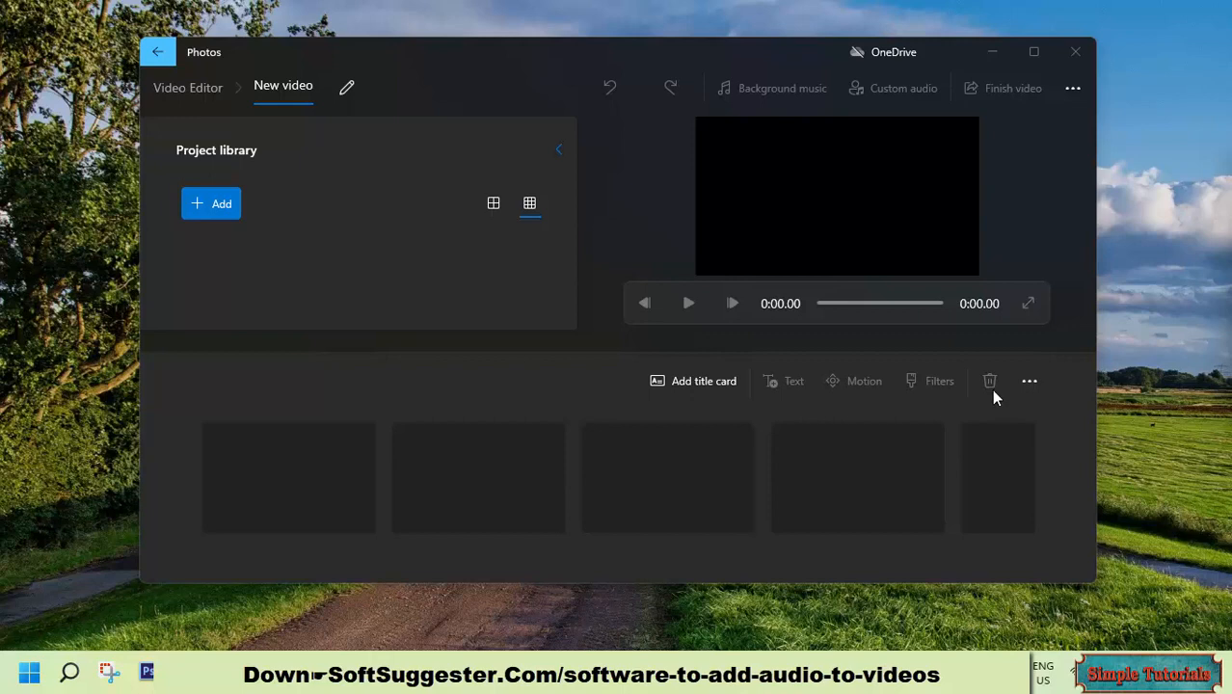
mouse_move(982, 399)
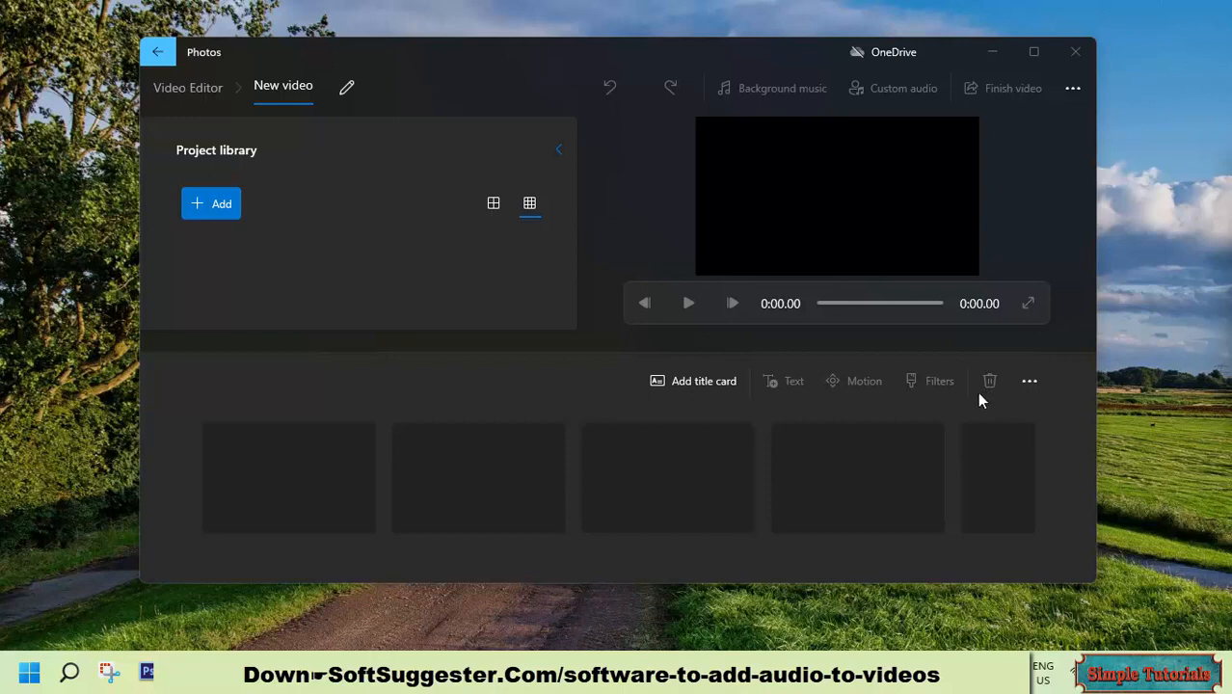
mouse_move(976, 409)
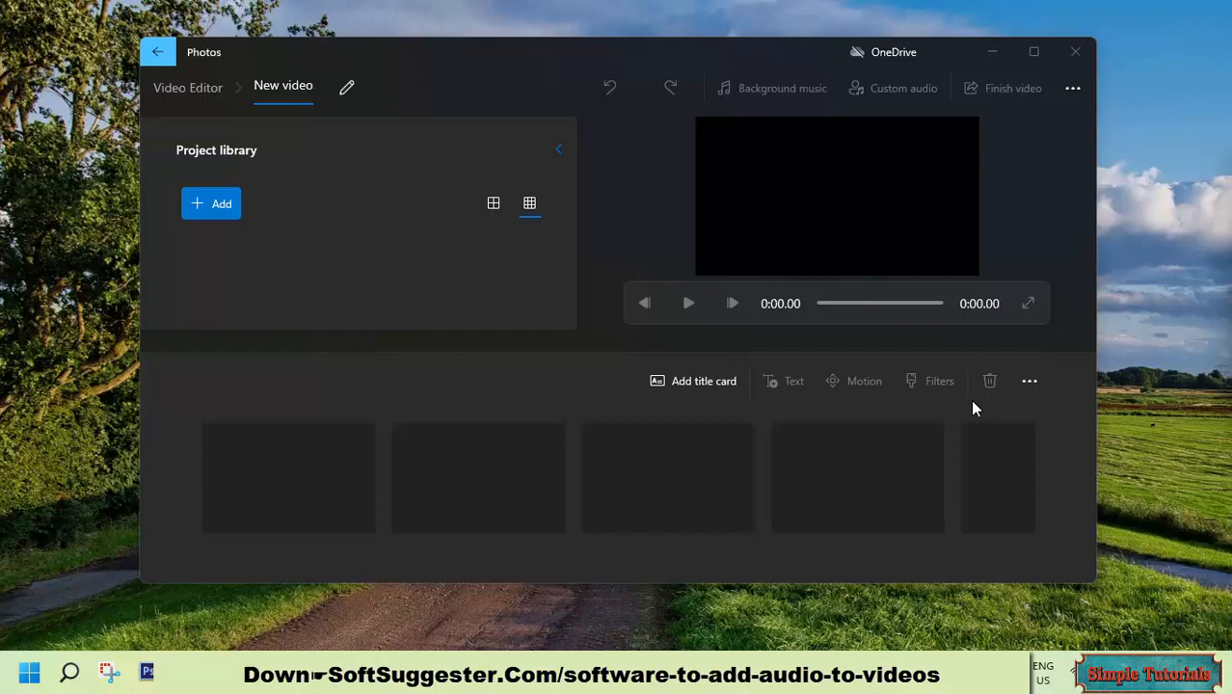
mouse_move(958, 471)
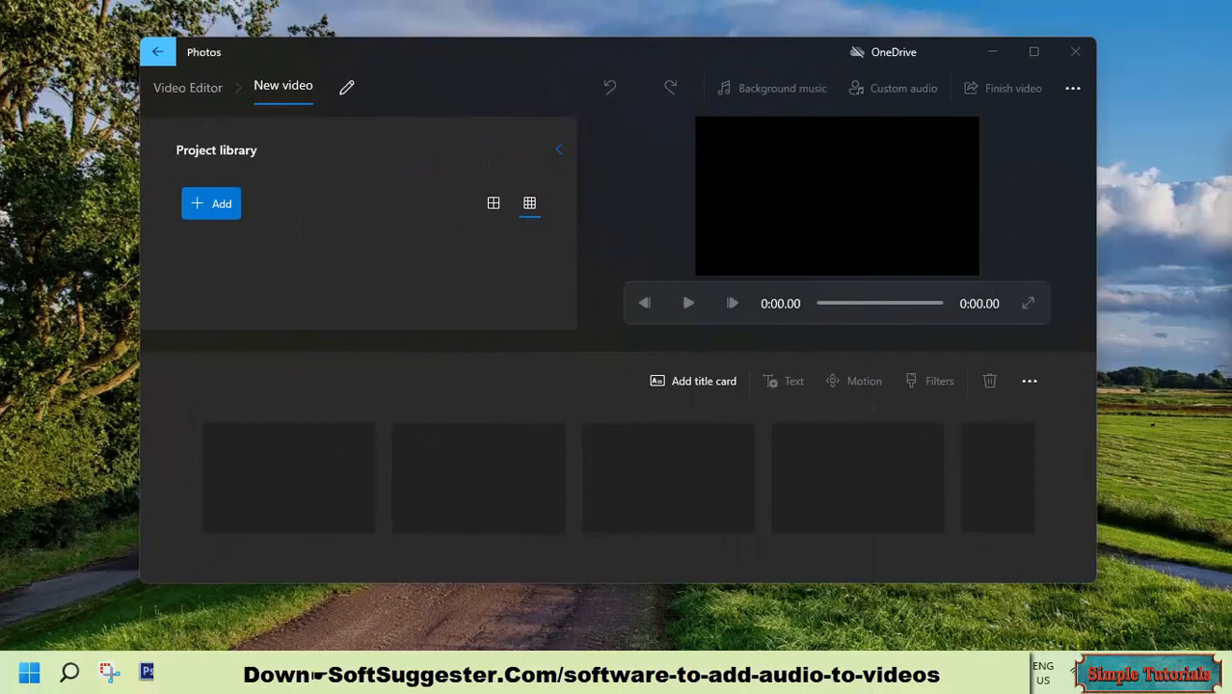
mouse_move(1221, 281)
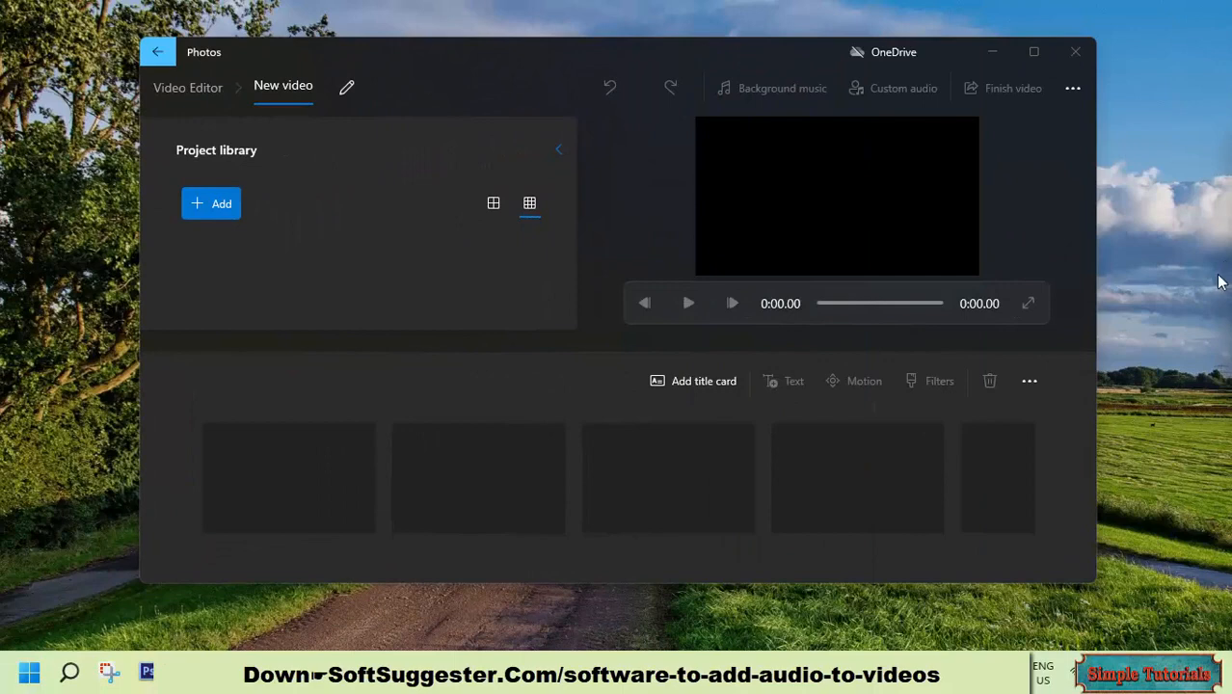
mouse_move(1199, 309)
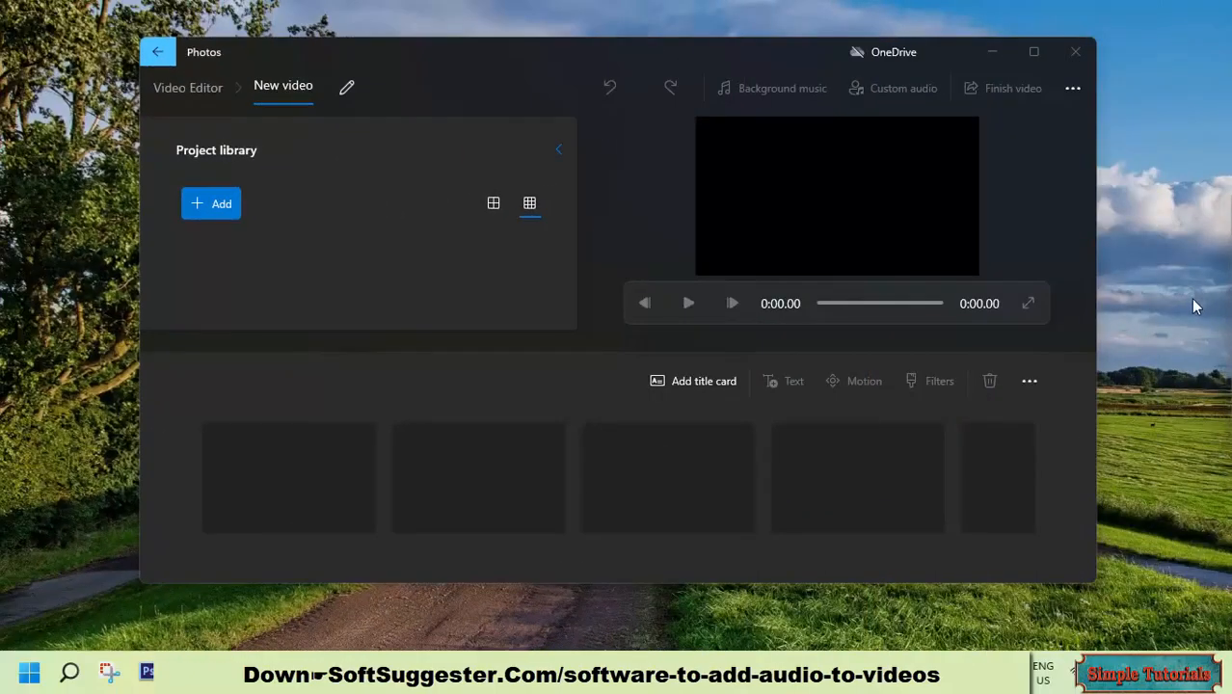
mouse_move(1188, 308)
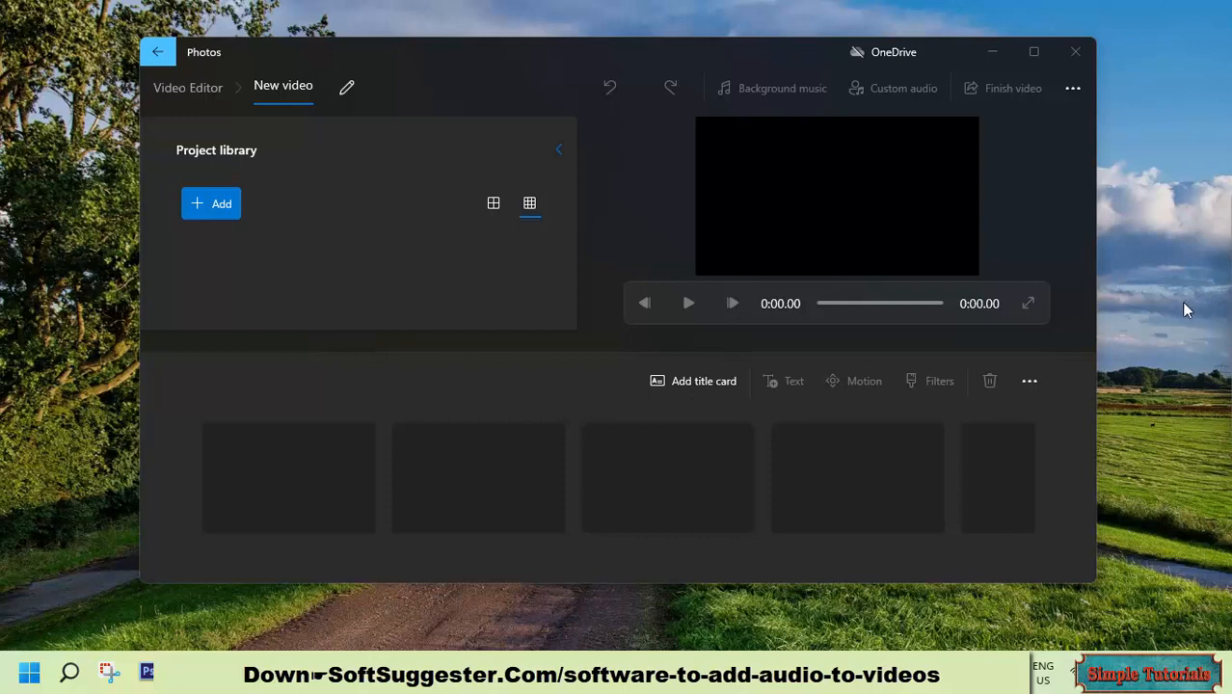
mouse_move(1166, 316)
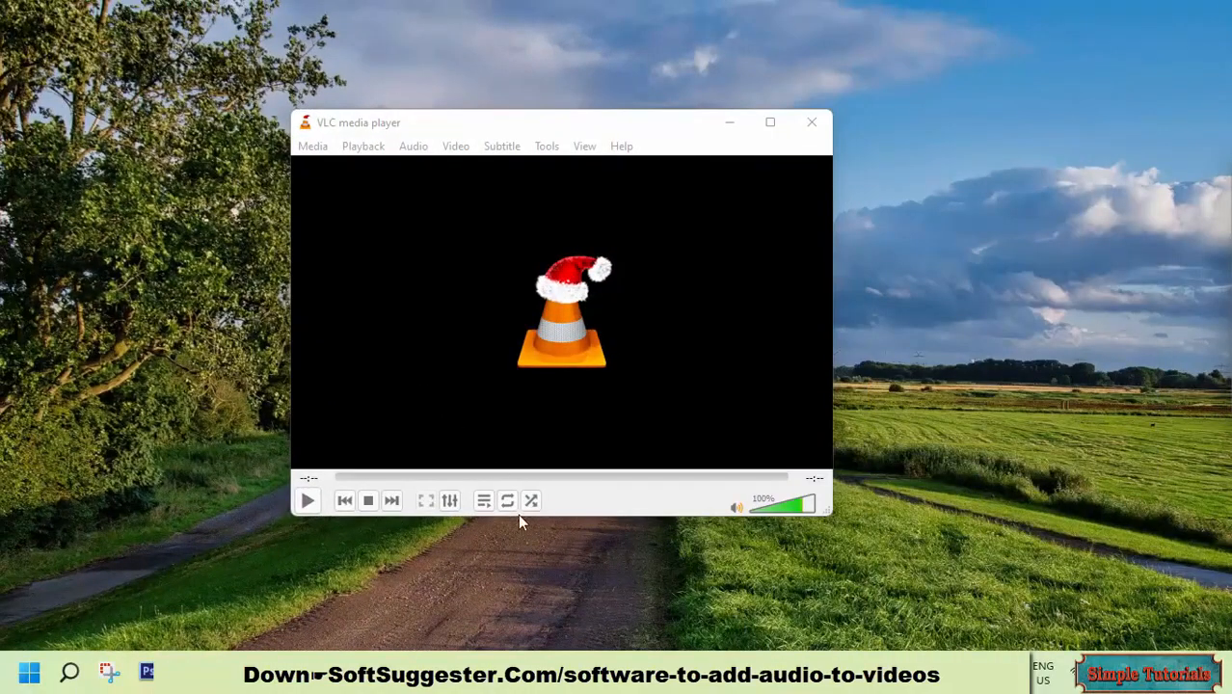
mouse_move(381, 204)
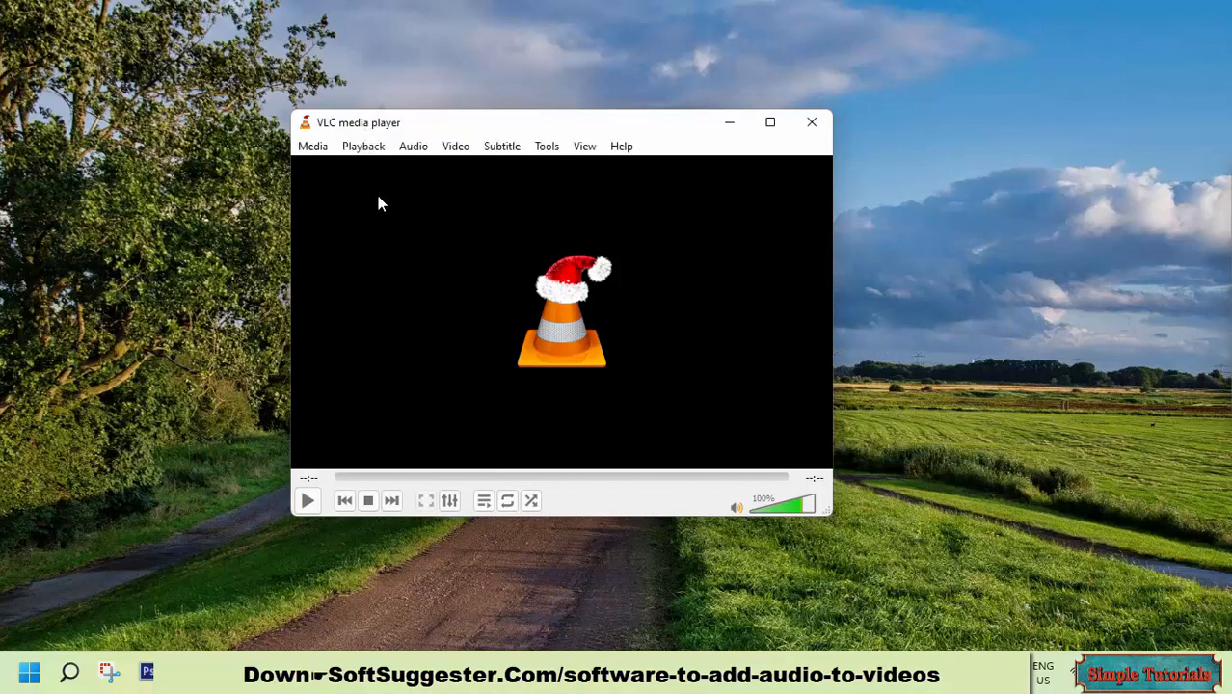
mouse_move(384, 221)
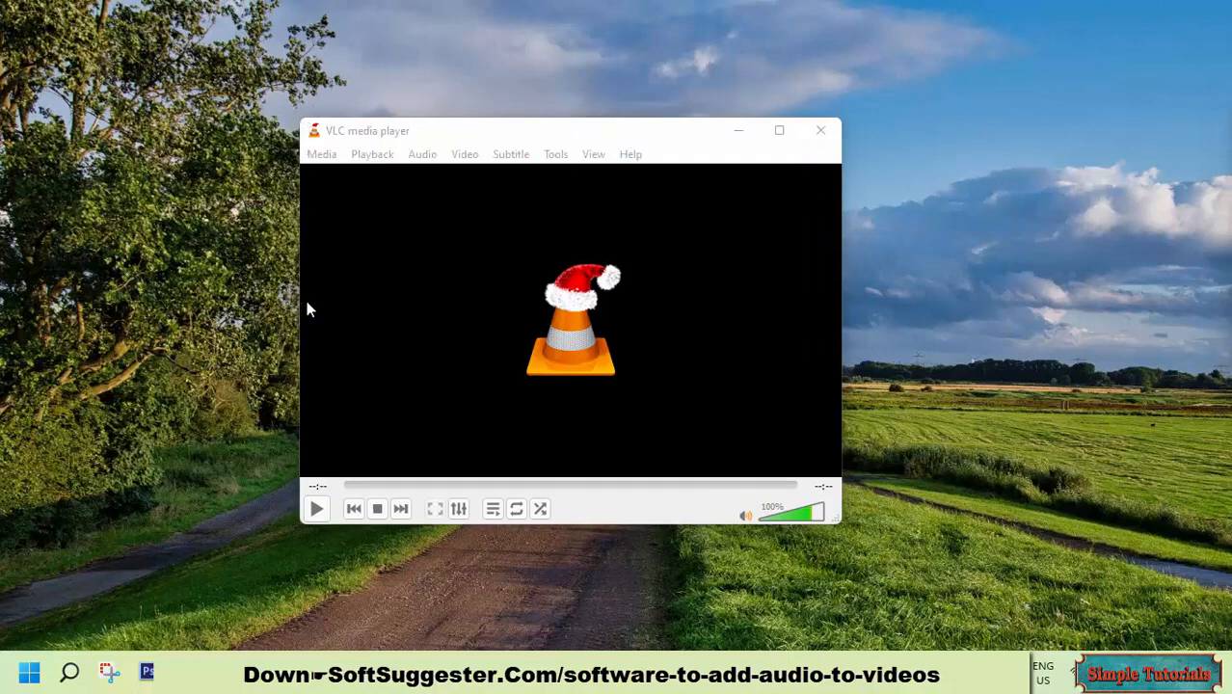
mouse_move(299, 279)
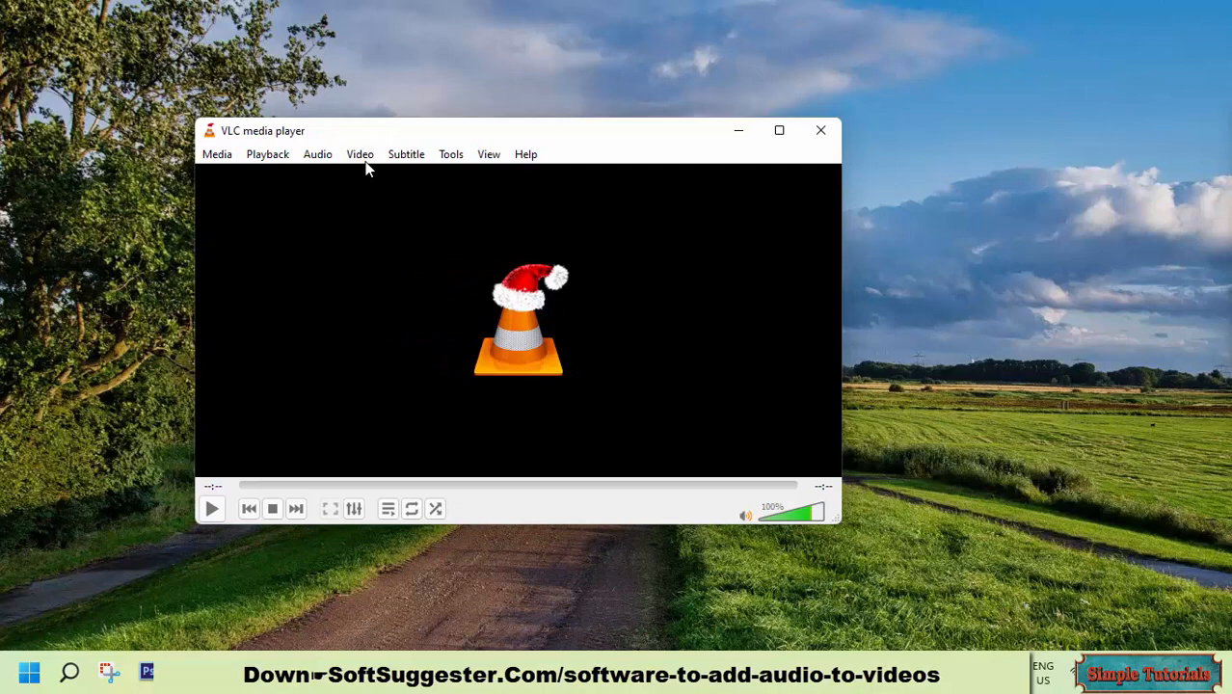
Browse VLC's Tools and Subtitle menus, then close them without choosing anything.
click(451, 154)
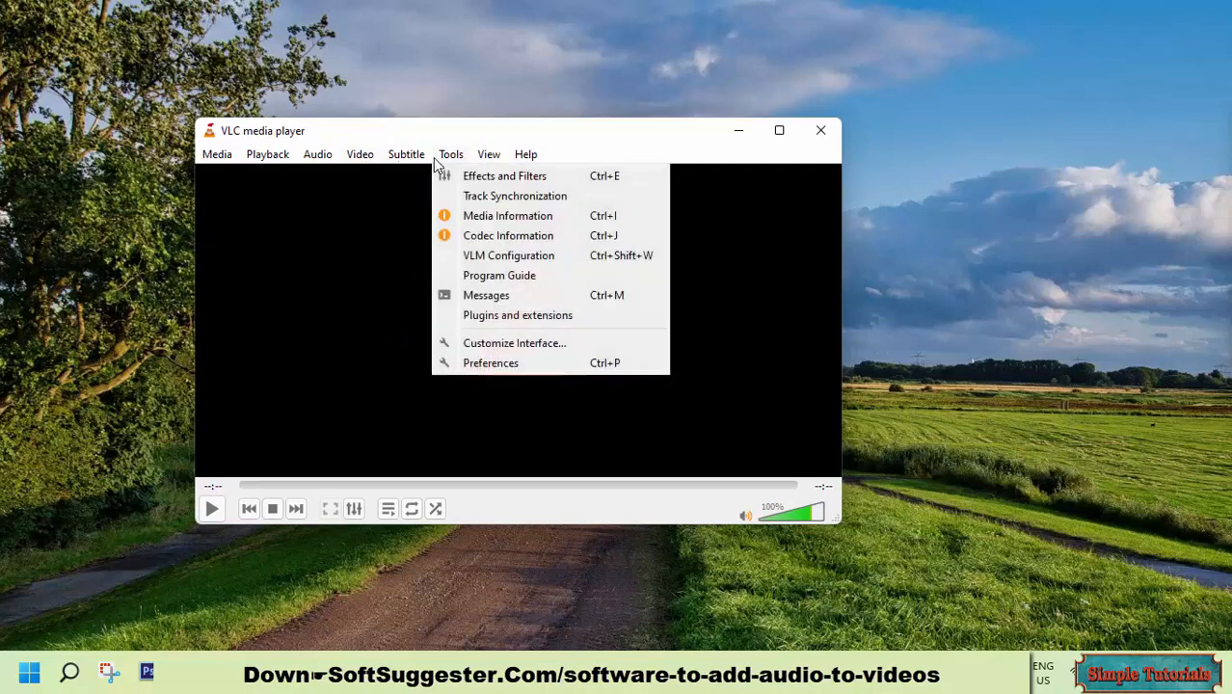
click(405, 155)
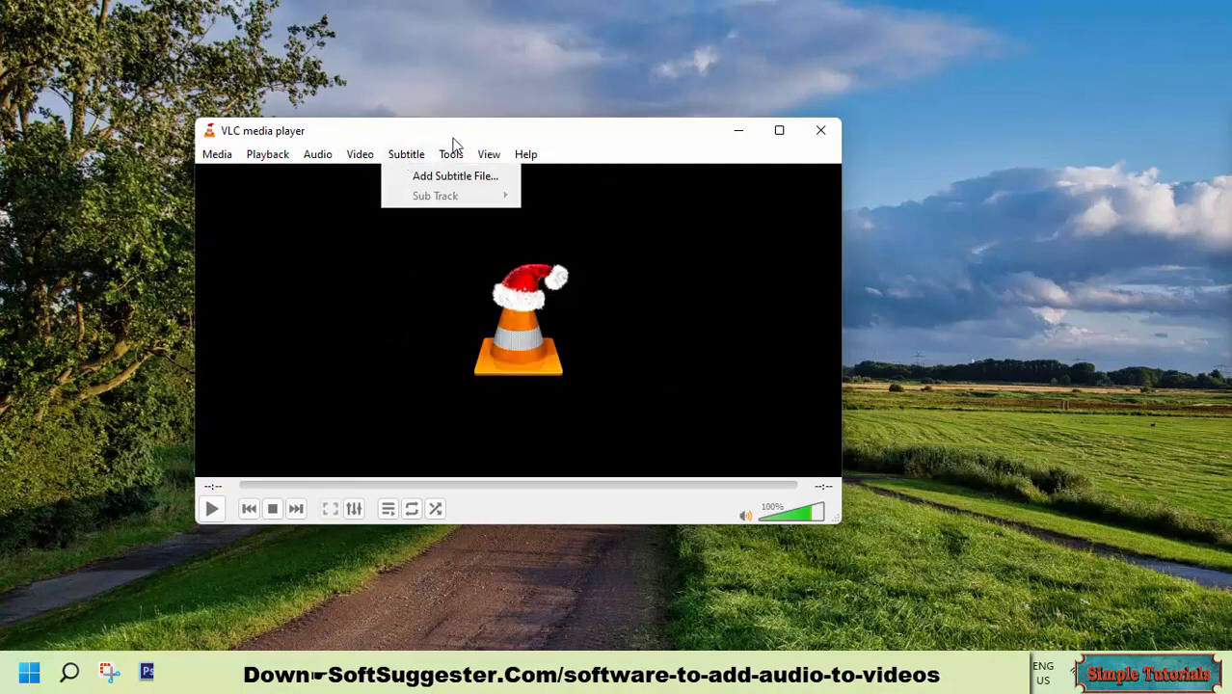
click(452, 154)
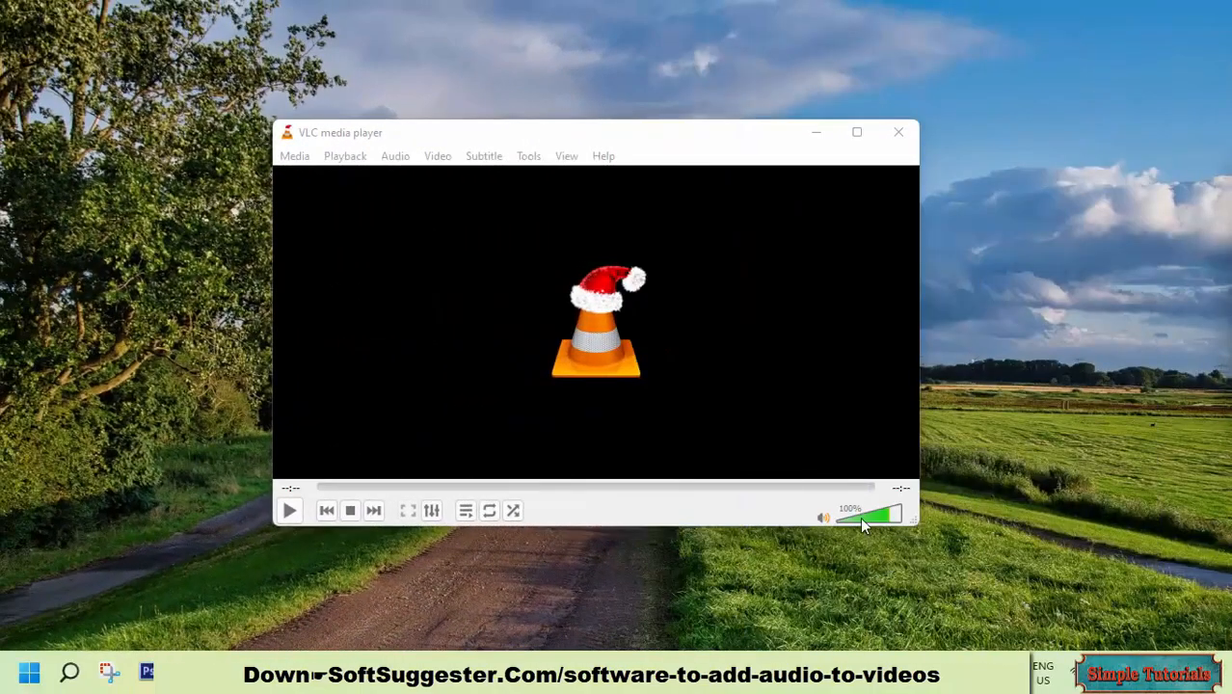
Test quieter and above-100% volume levels, settling VLC's playback volume at about 83%.
drag(864, 521, 847, 519)
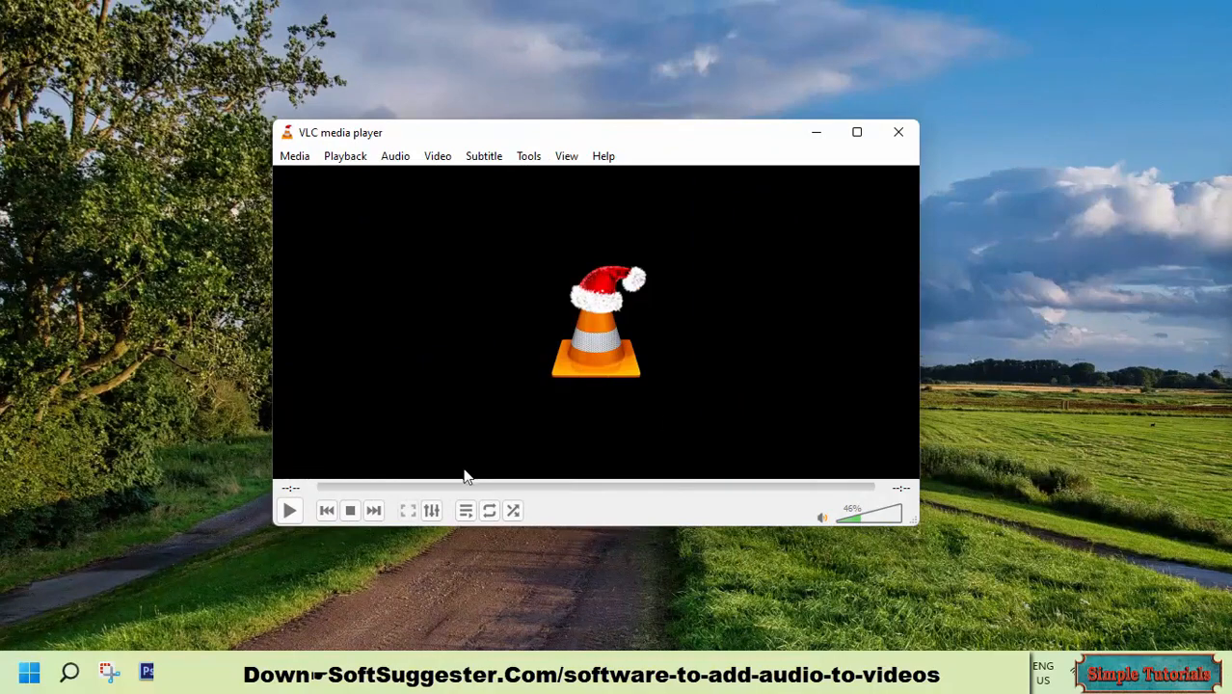
mouse_move(550, 550)
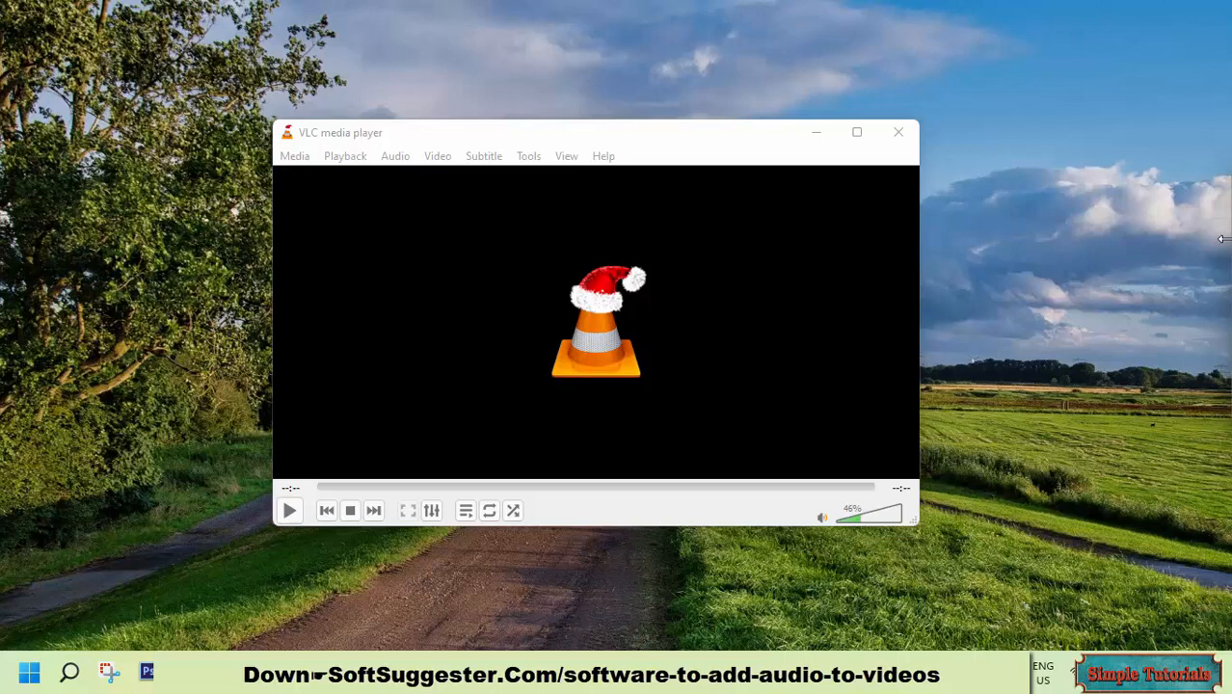
drag(863, 517, 849, 517)
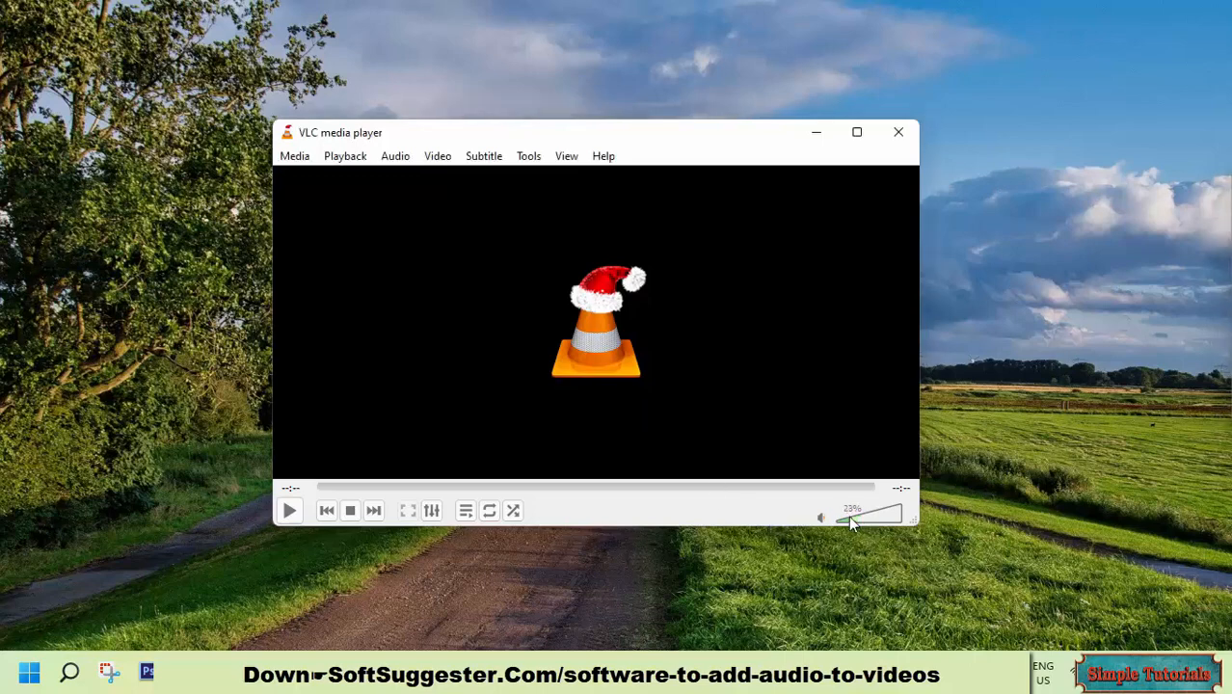
drag(852, 517, 887, 505)
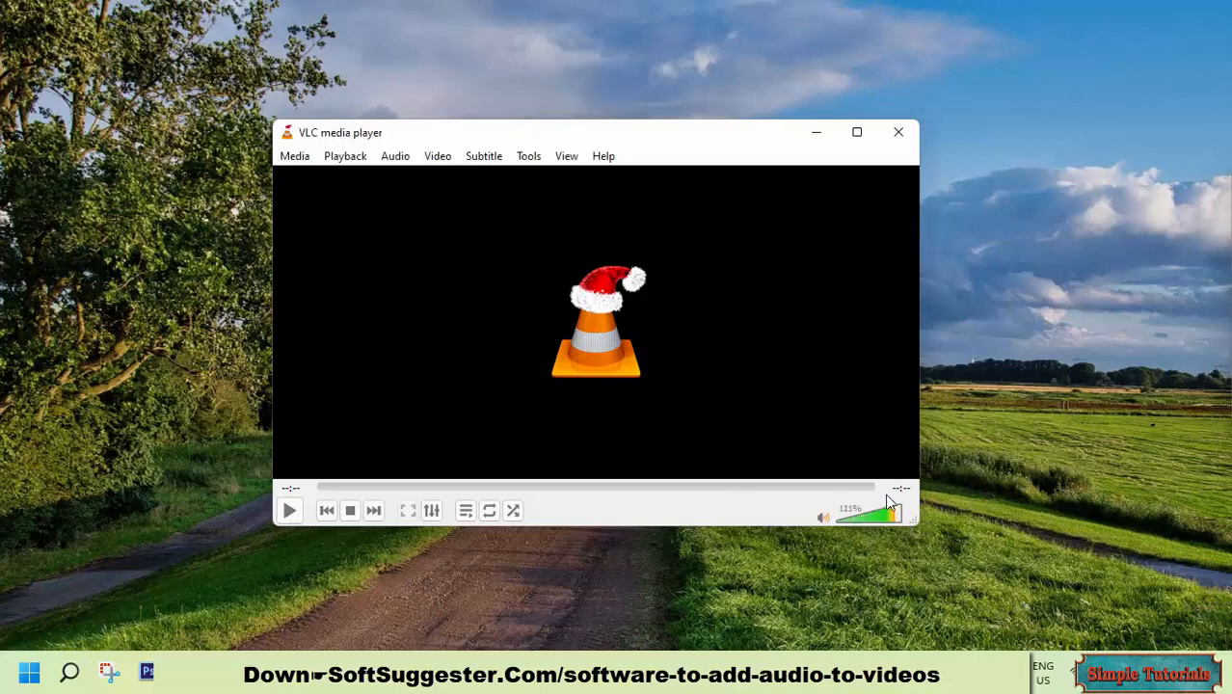
drag(885, 503, 867, 521)
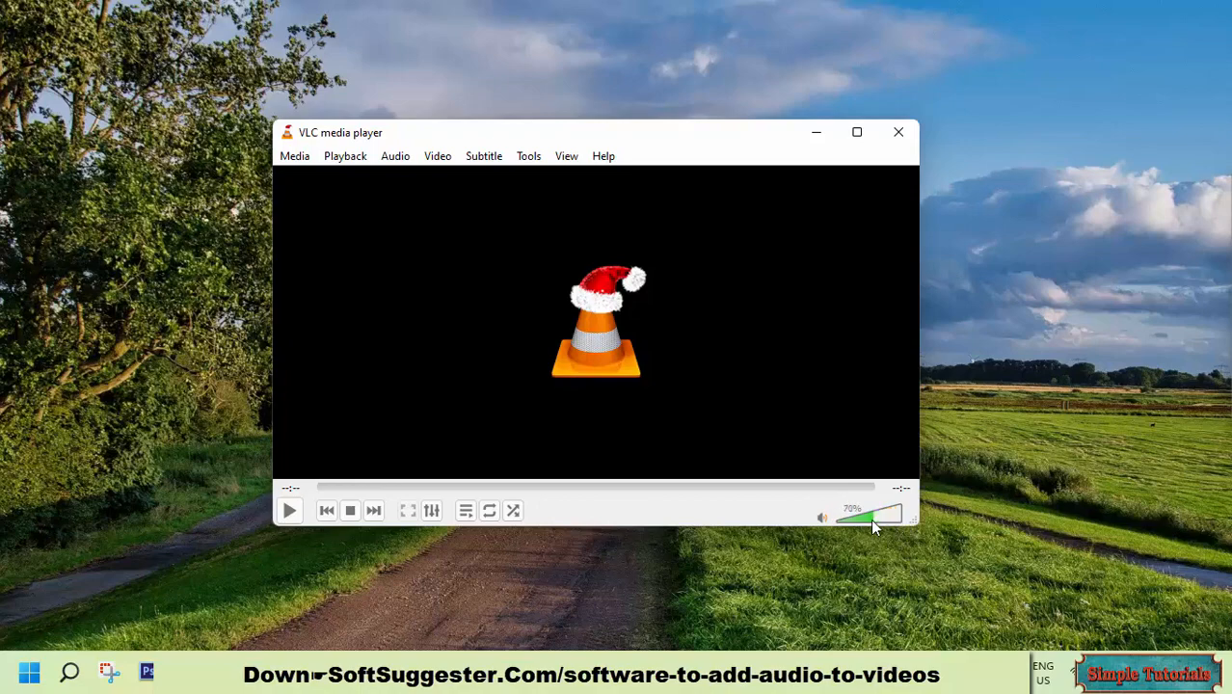
drag(872, 521, 860, 520)
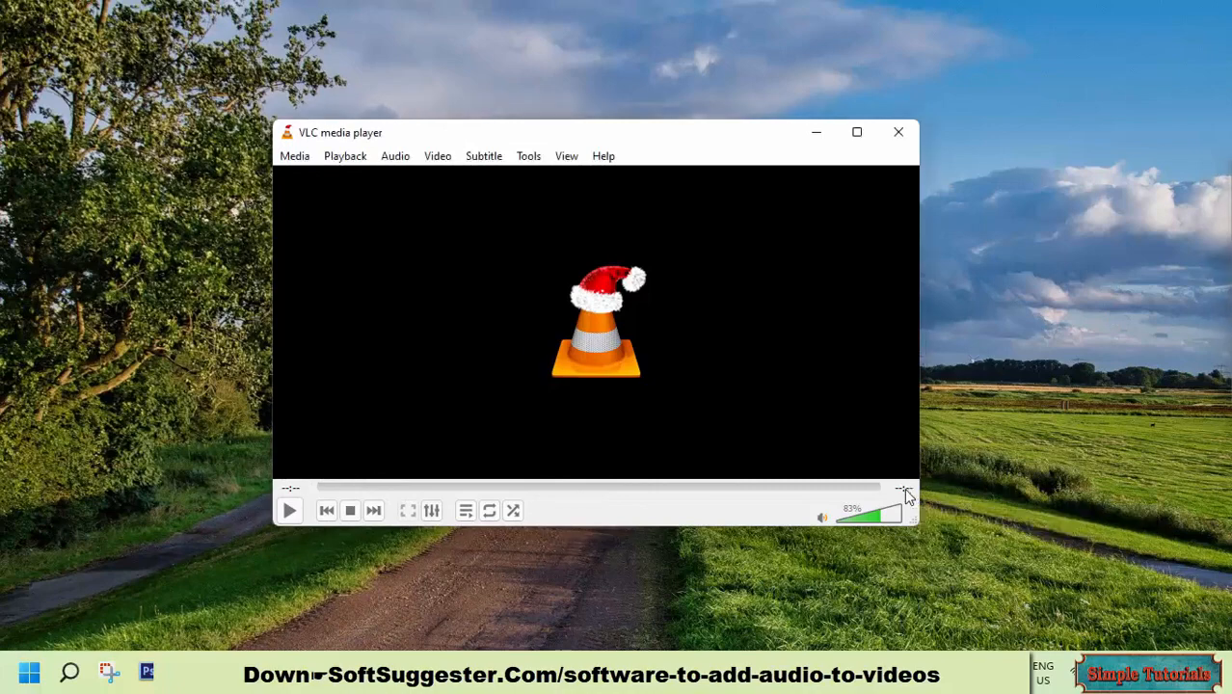
mouse_move(881, 513)
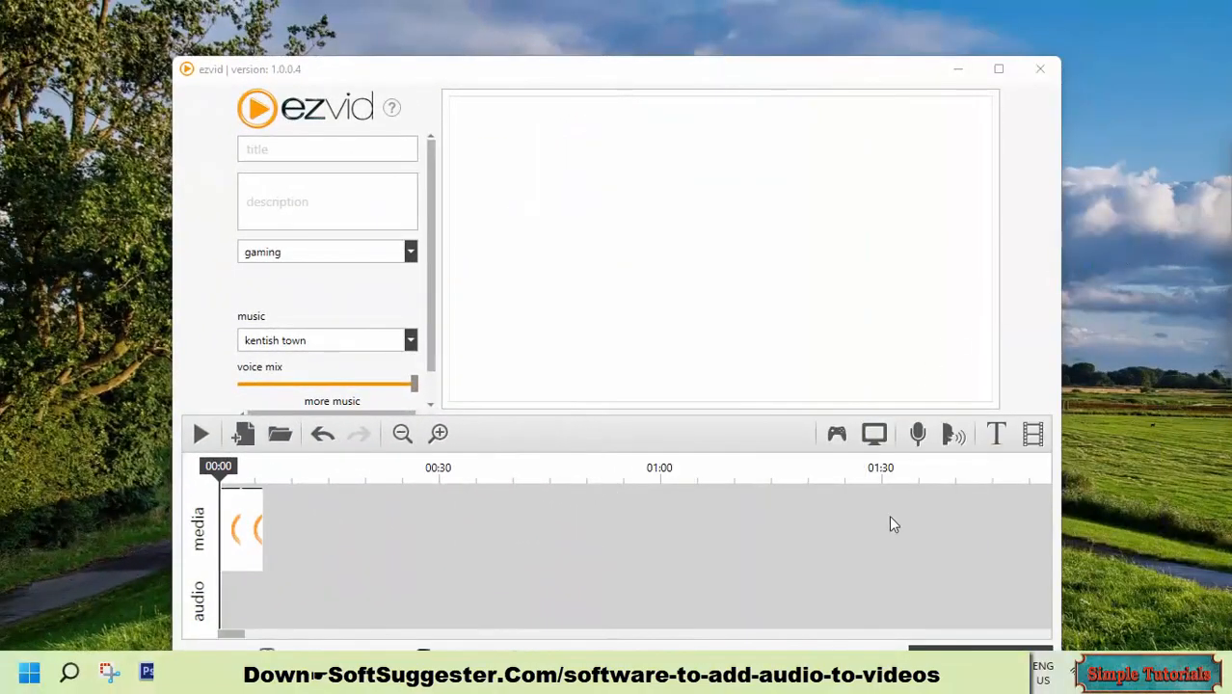
mouse_move(952, 434)
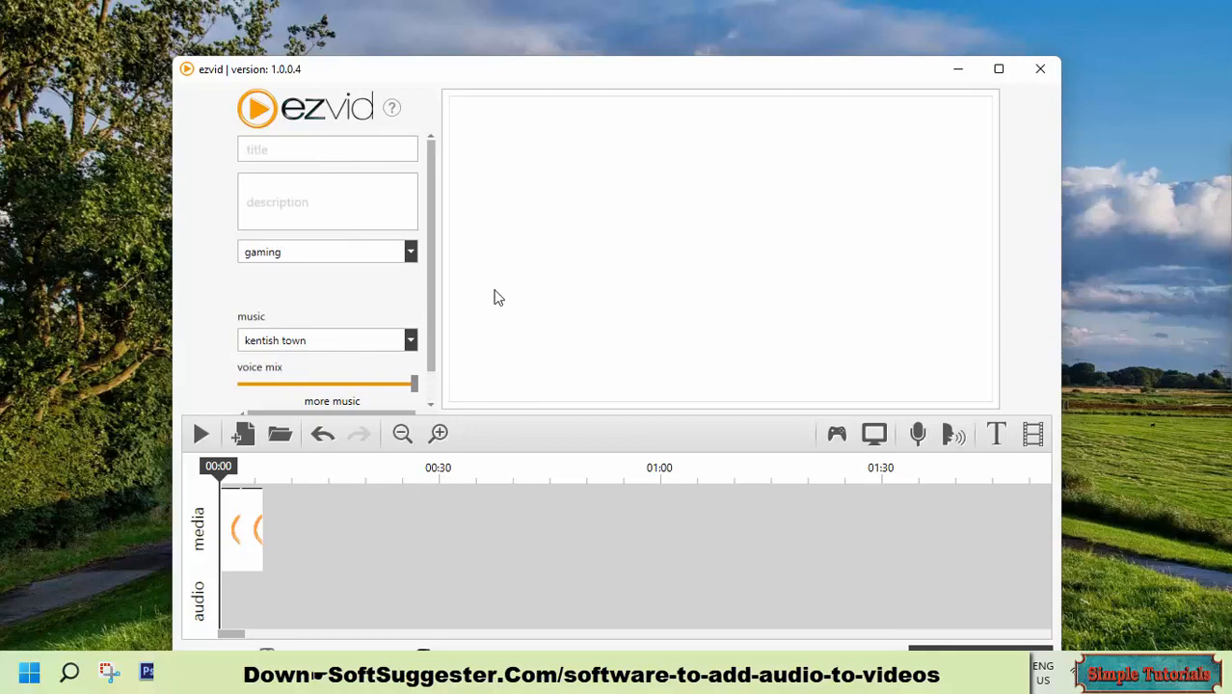
mouse_move(594, 287)
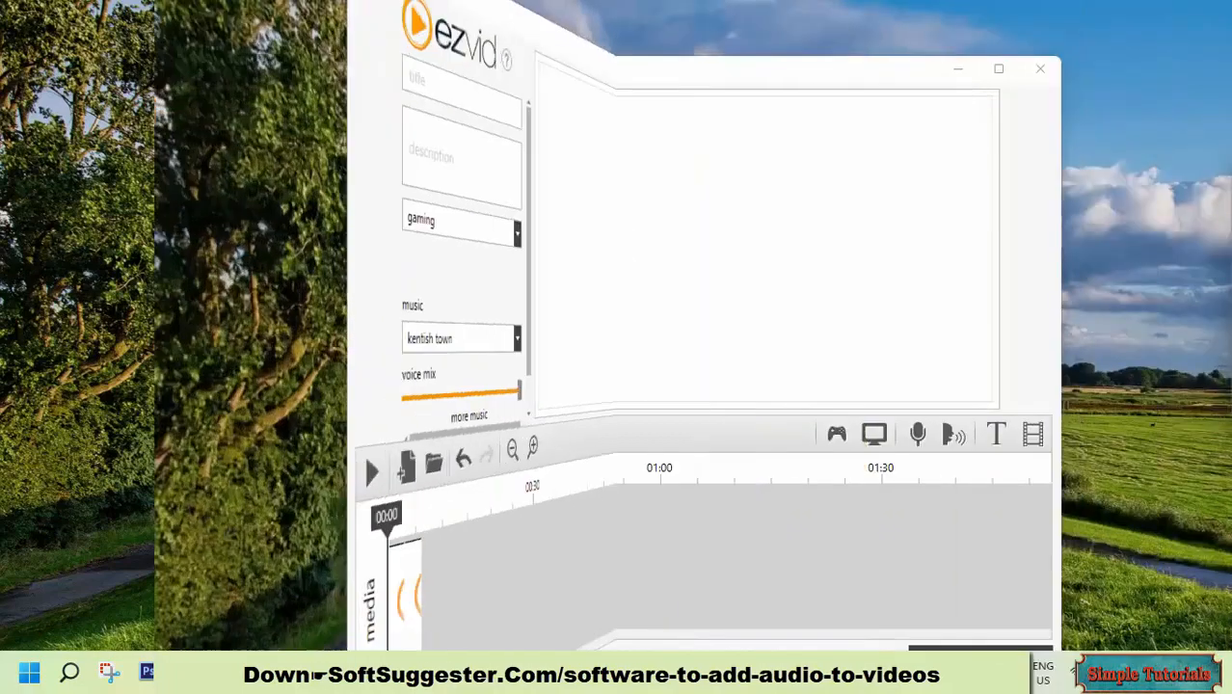
Browse Ezvid's category and music lists, keeping gaming and kentish town selected.
click(411, 250)
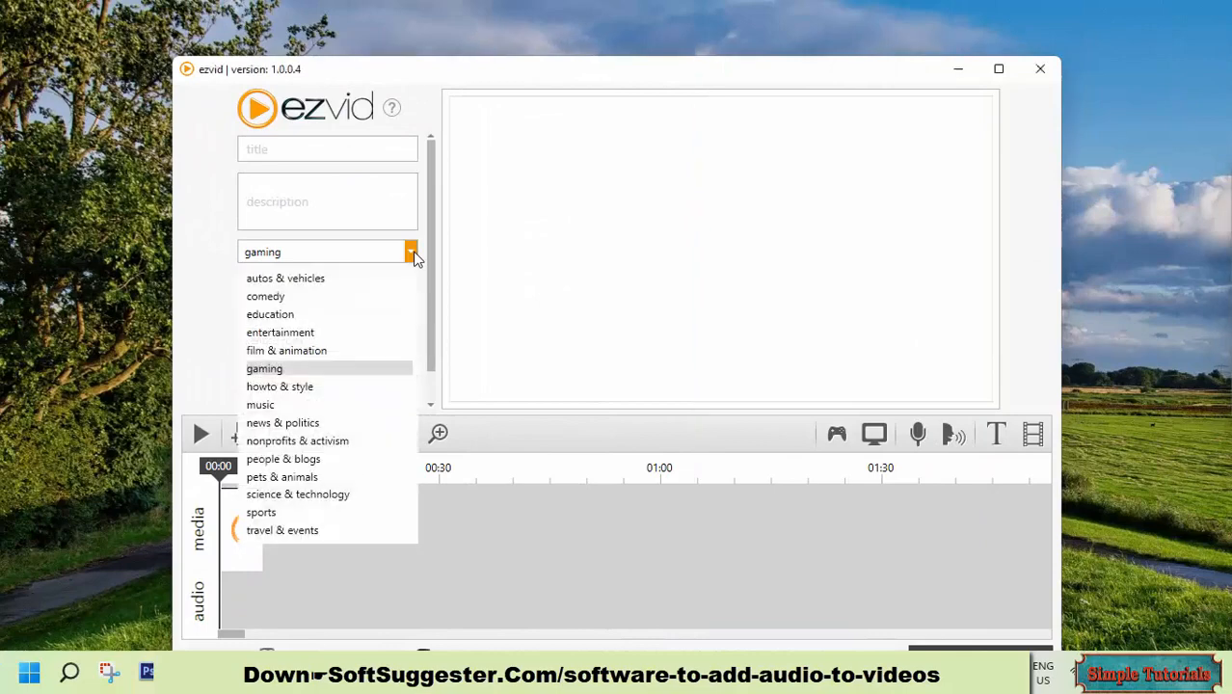
click(410, 339)
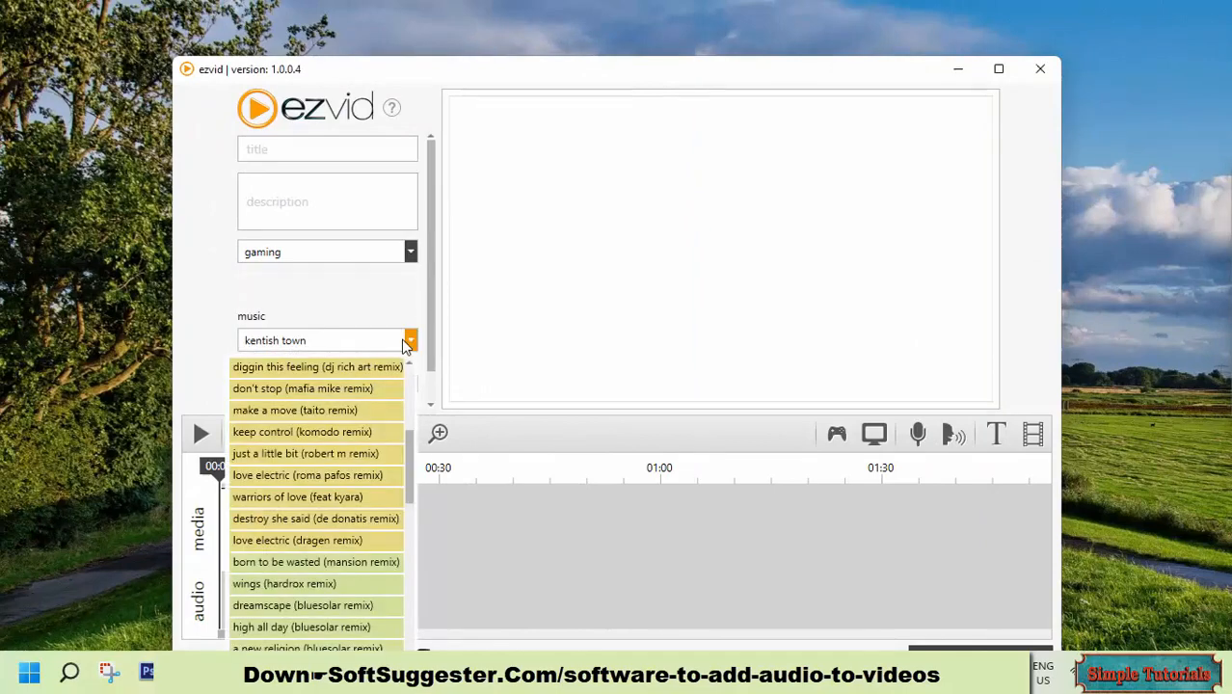
click(411, 339)
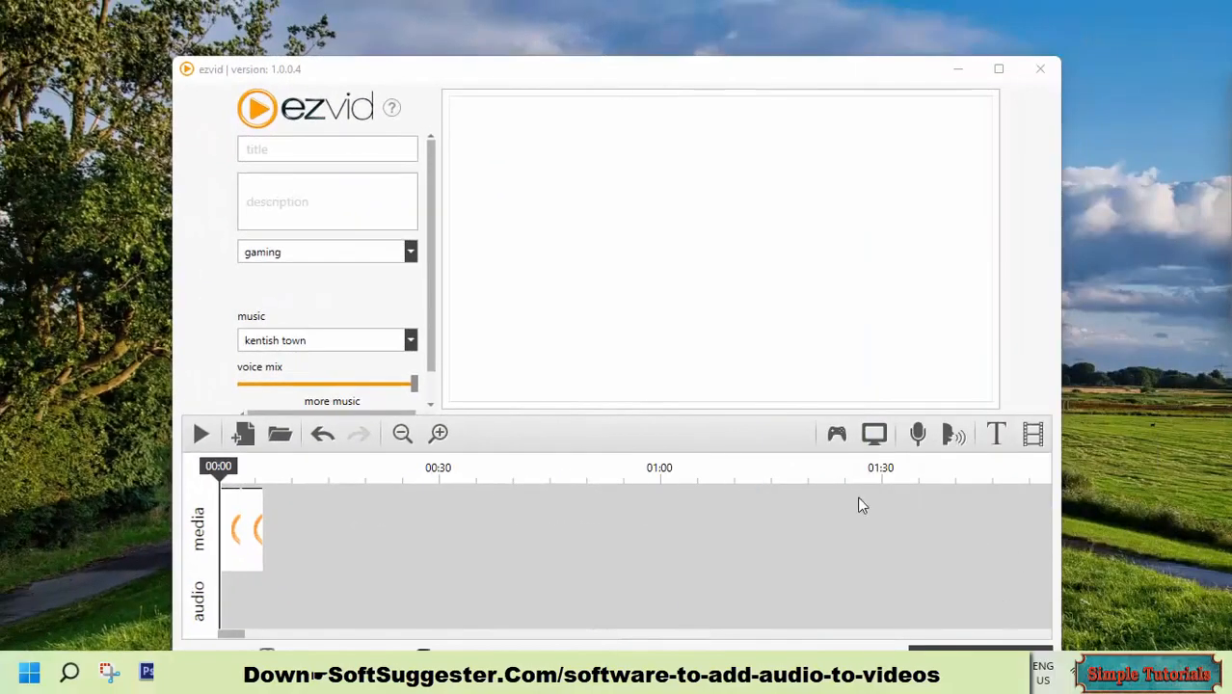
mouse_move(837, 434)
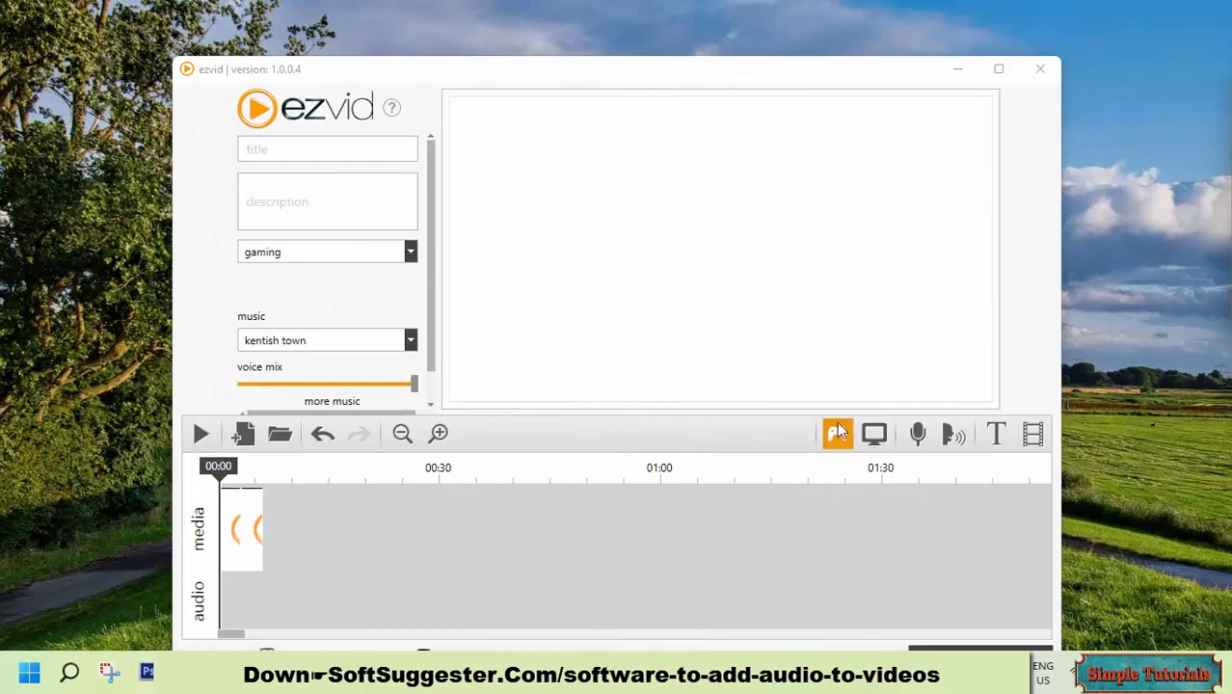
mouse_move(837, 436)
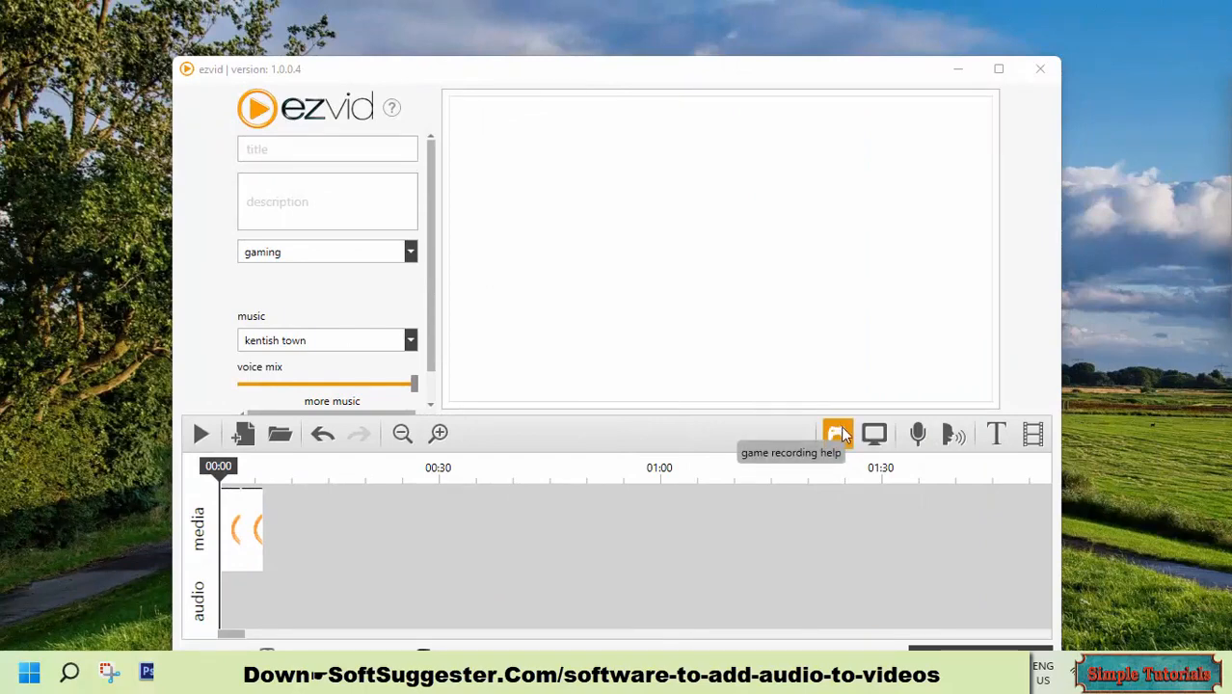
mouse_move(1089, 505)
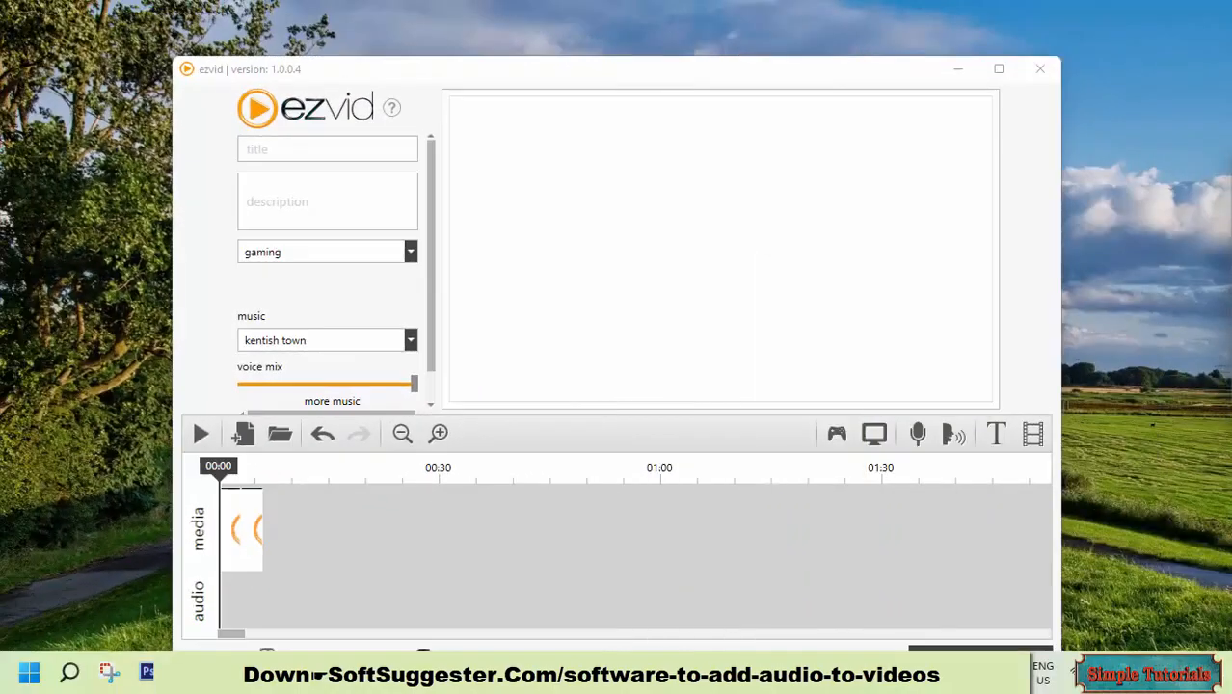
mouse_move(444, 278)
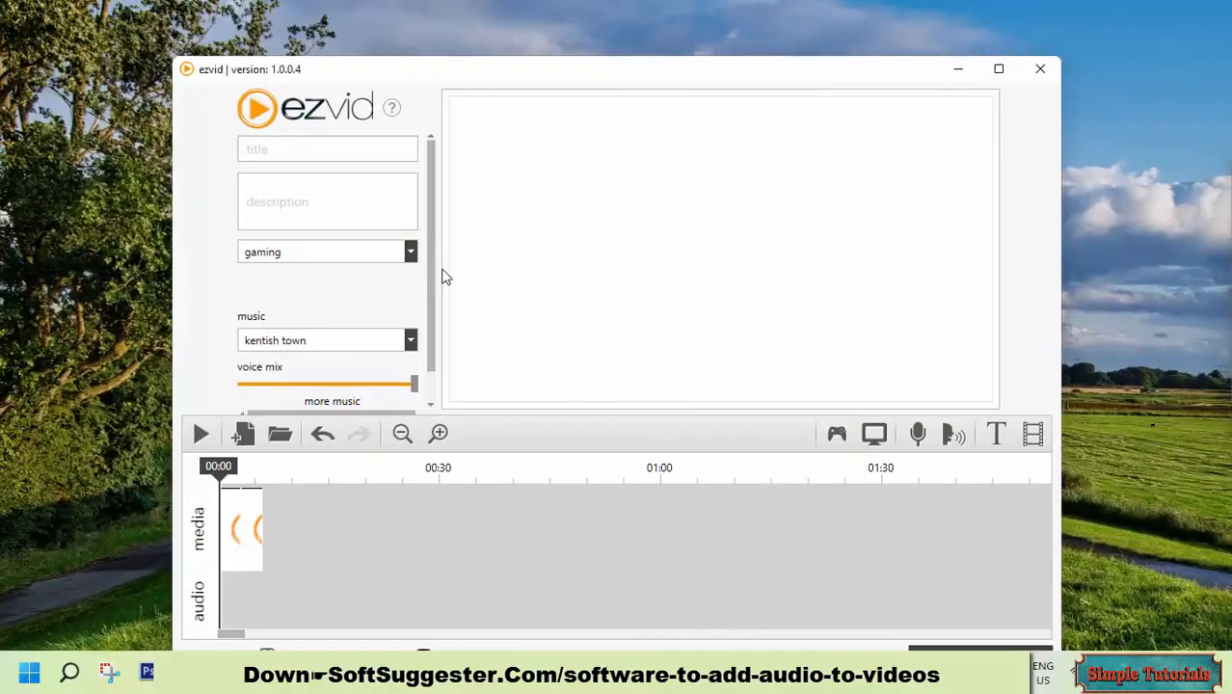
mouse_move(511, 486)
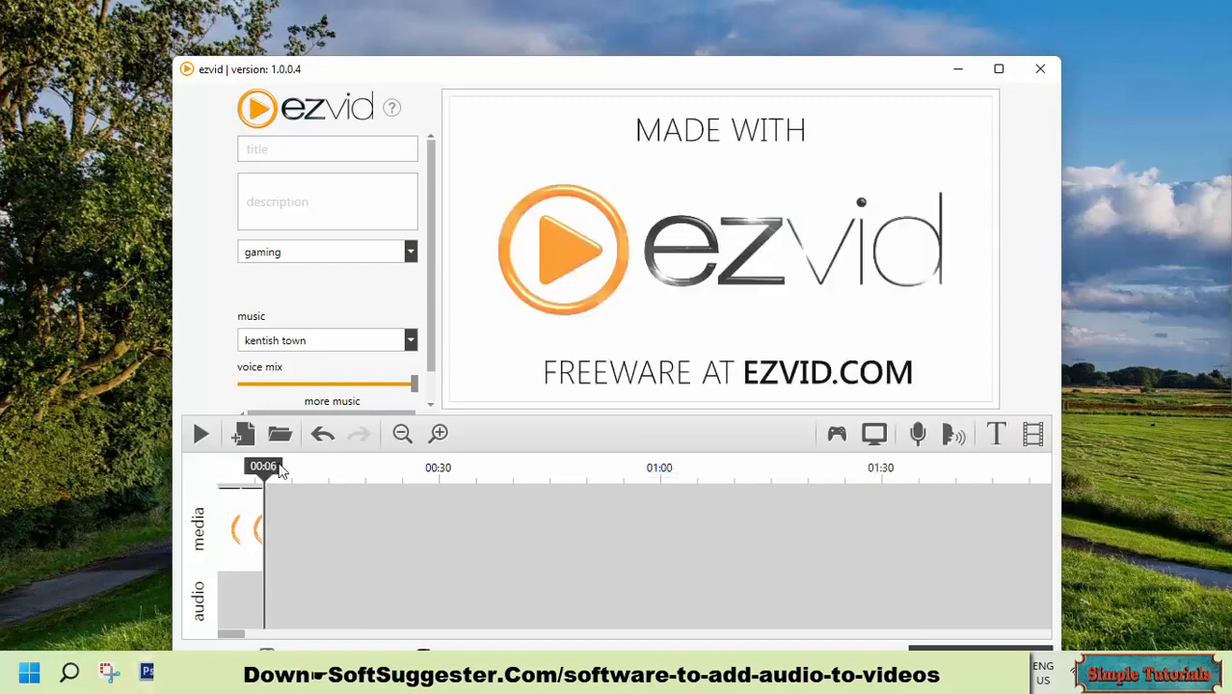
Return the Ezvid playhead to 00:00 at the timeline start after previewing the intro card.
click(320, 433)
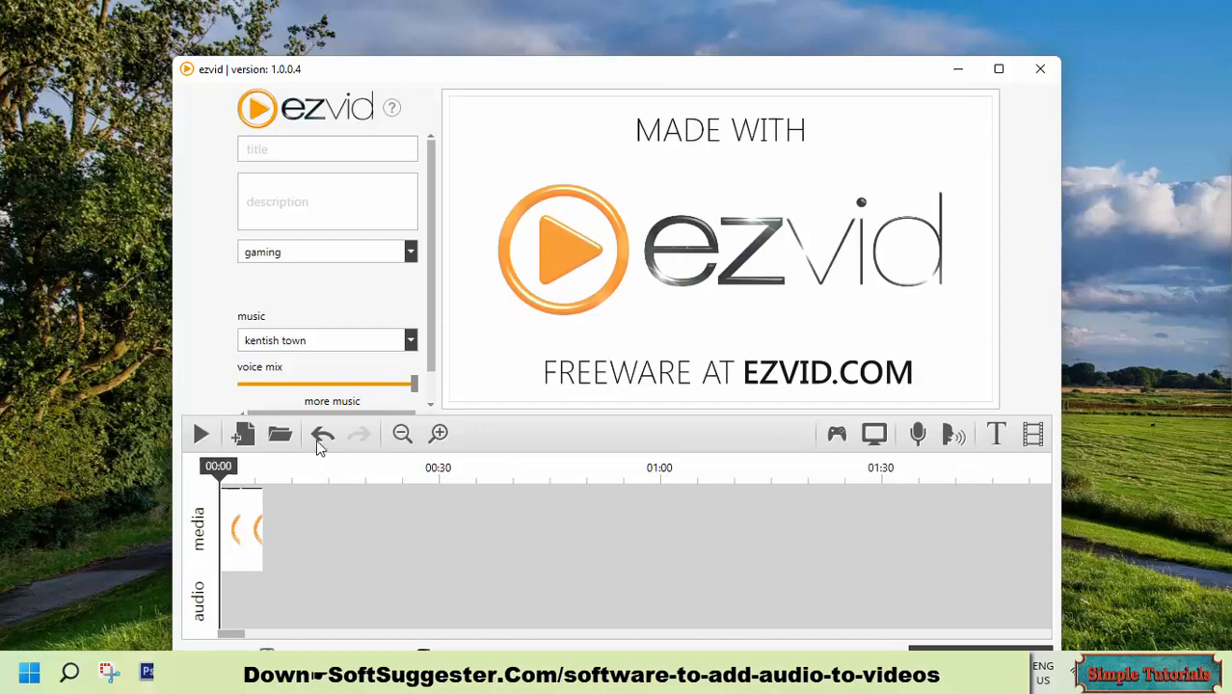
click(266, 482)
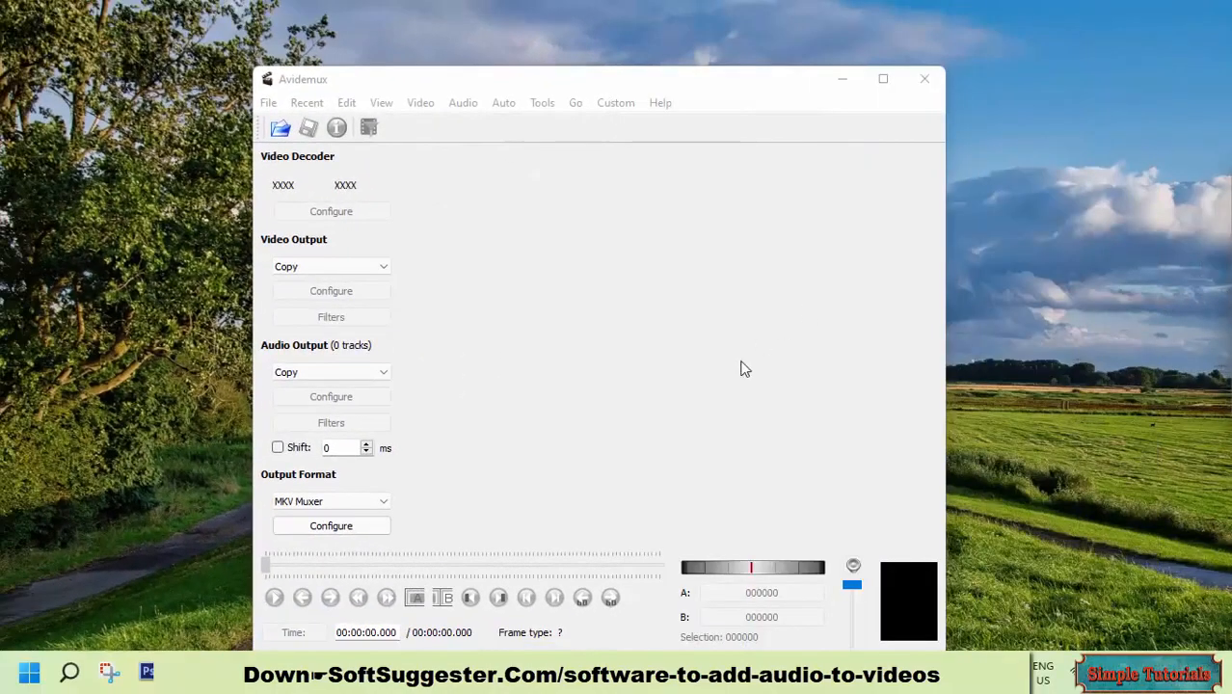
mouse_move(800, 559)
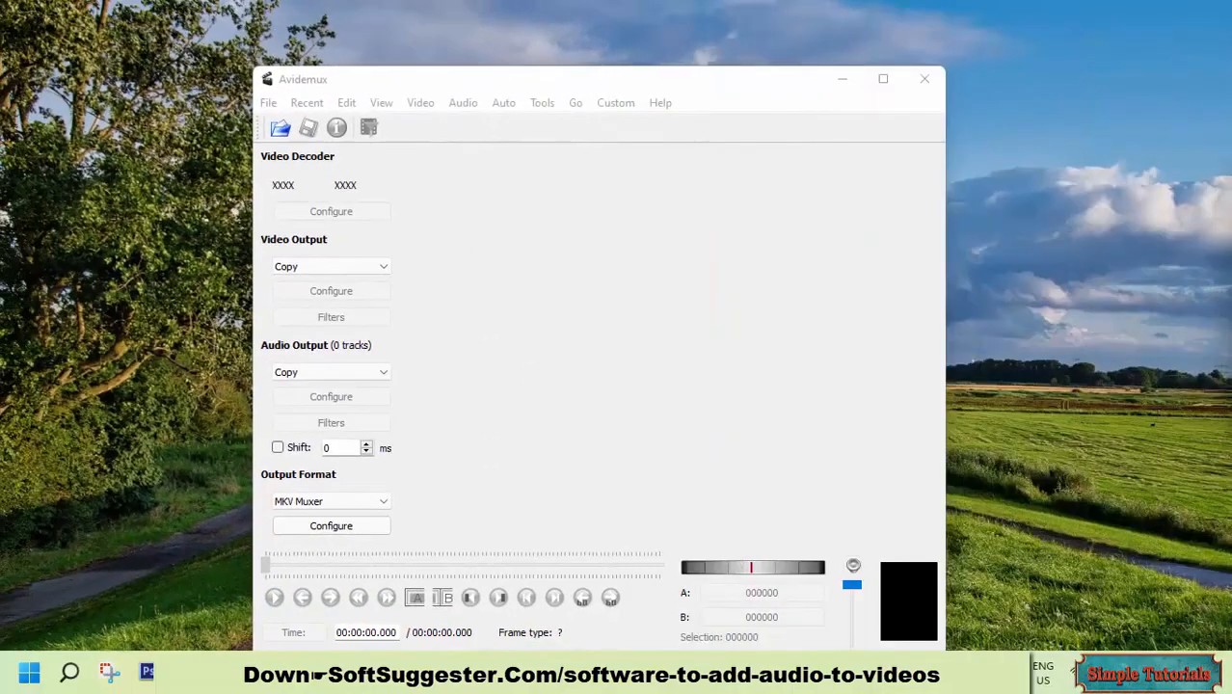
mouse_move(1076, 276)
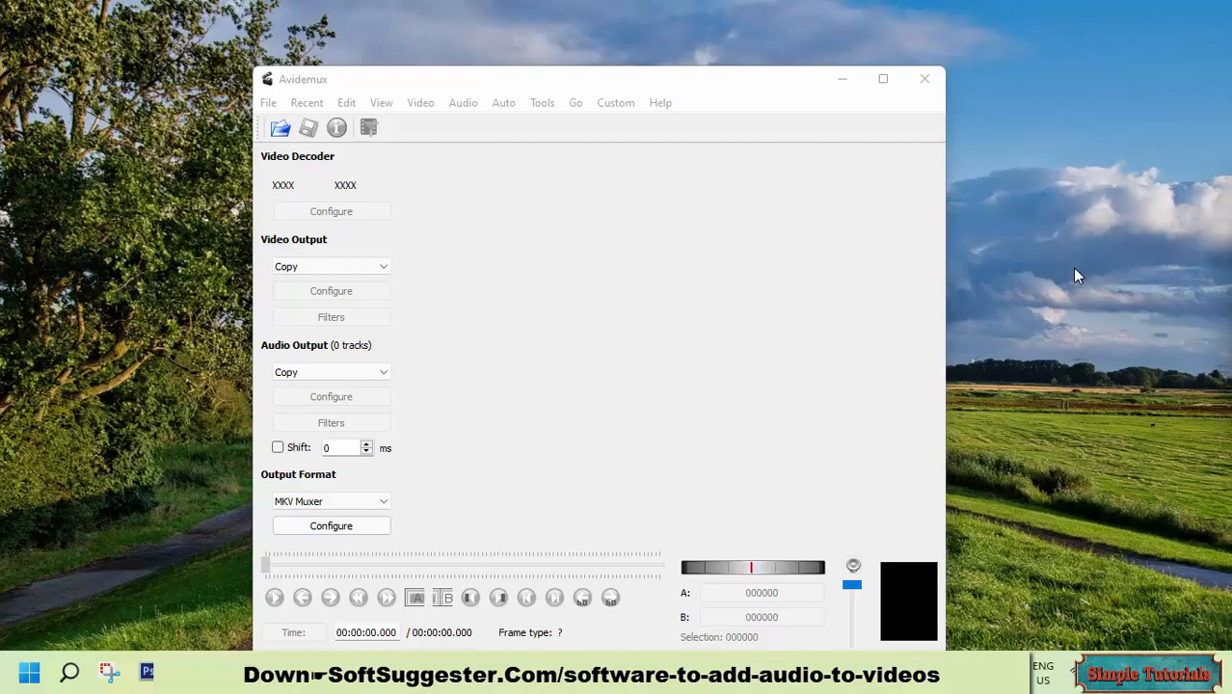
mouse_move(1080, 293)
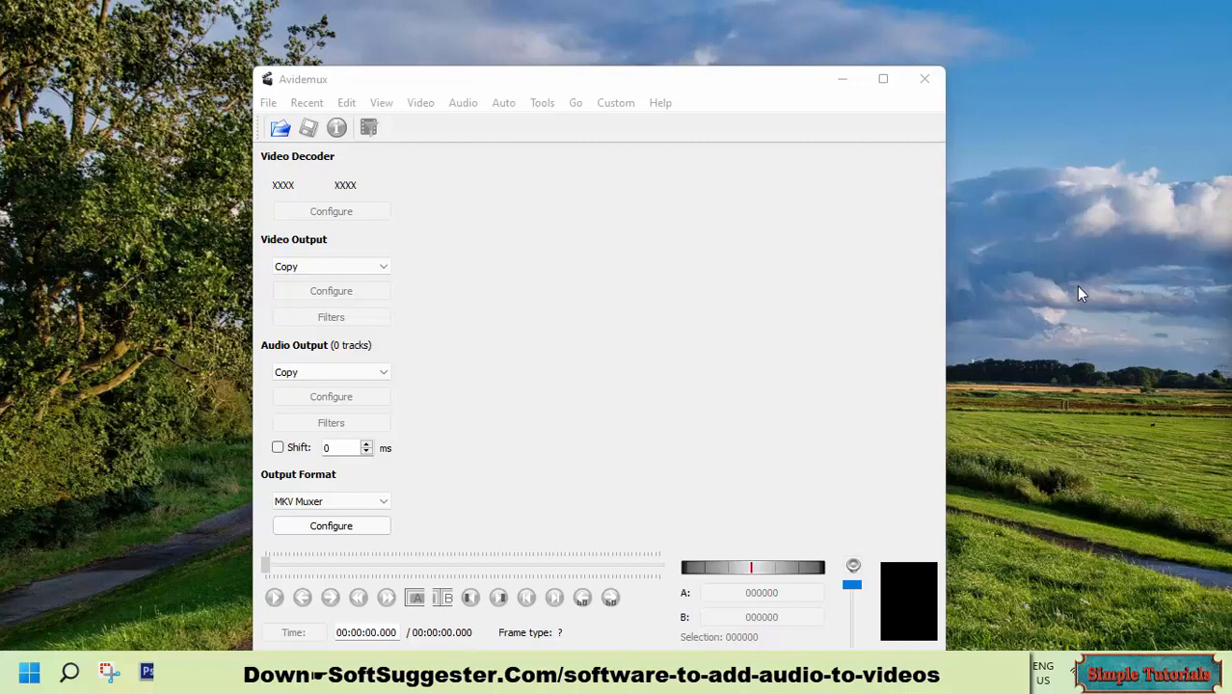
mouse_move(1074, 305)
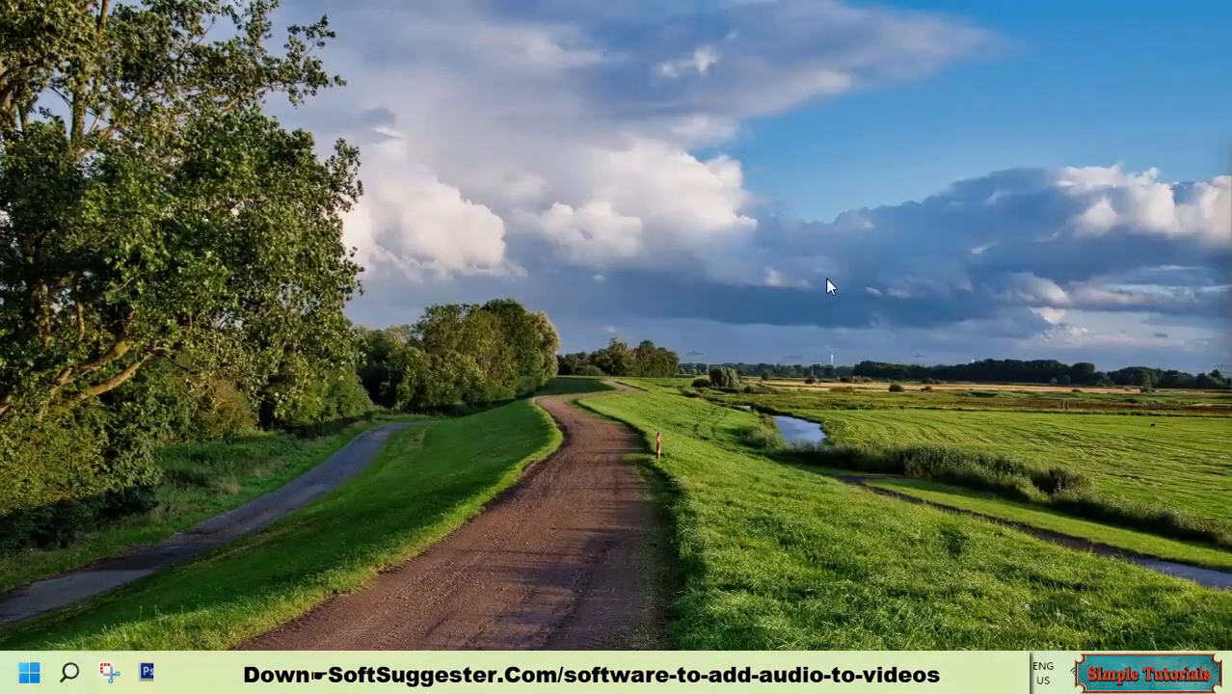
mouse_move(816, 270)
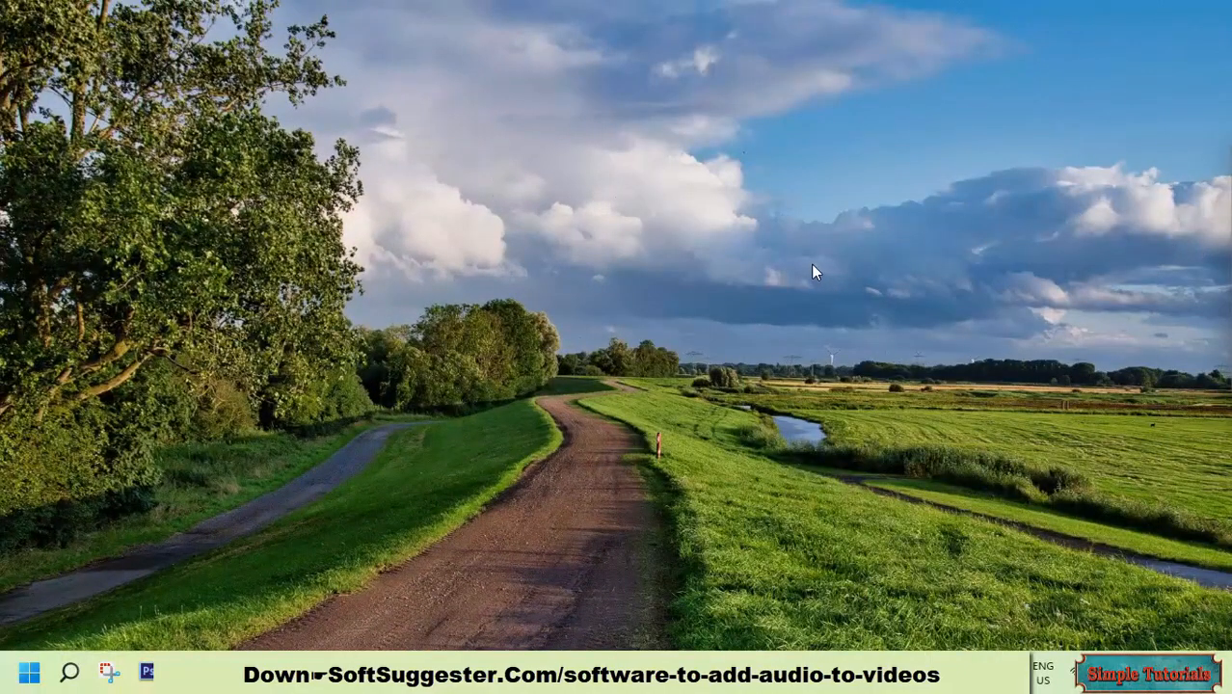
mouse_move(813, 268)
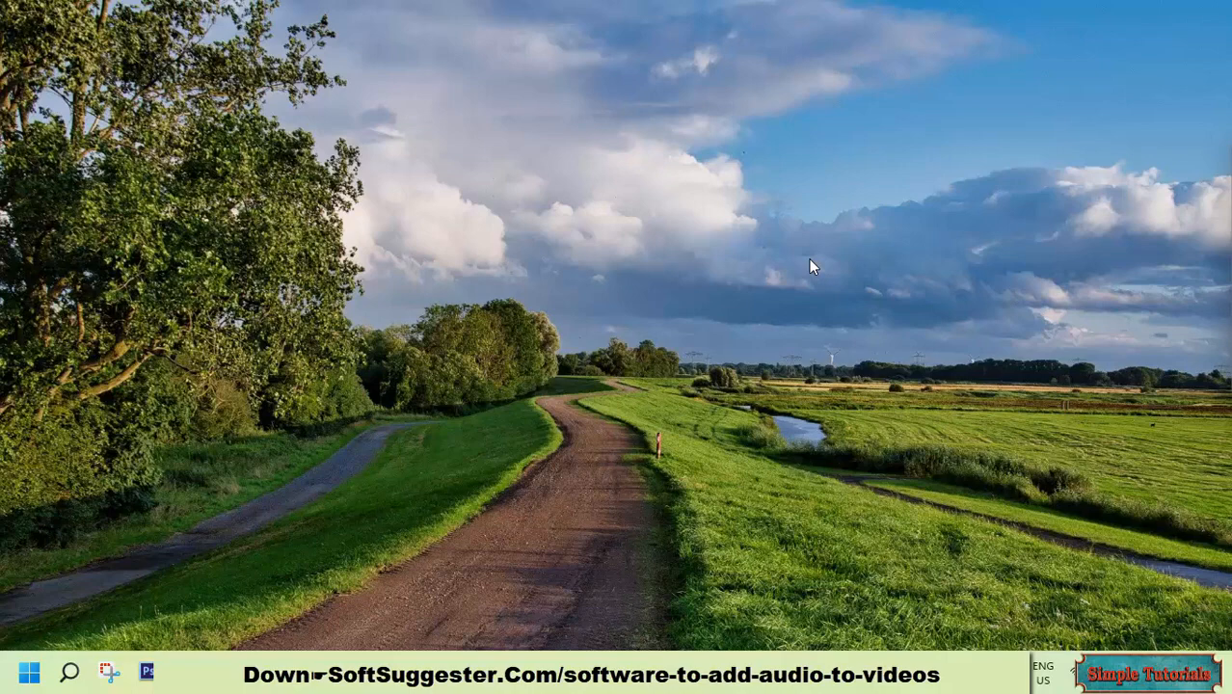
mouse_move(517, 295)
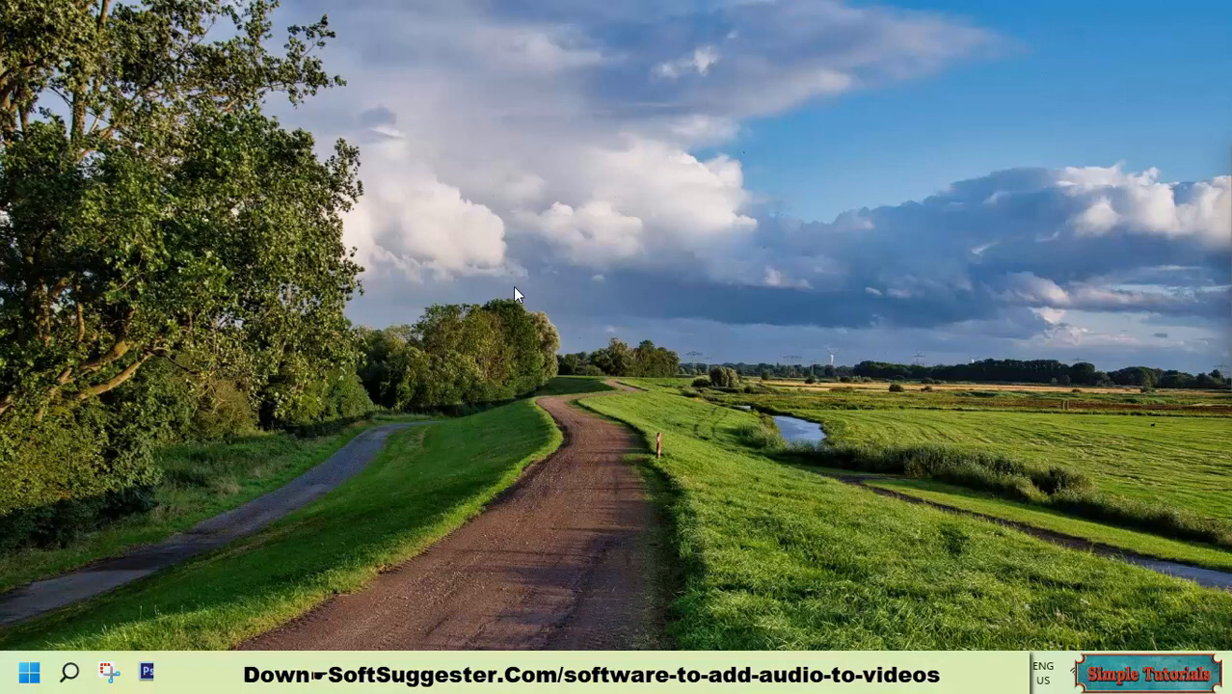
mouse_move(586, 224)
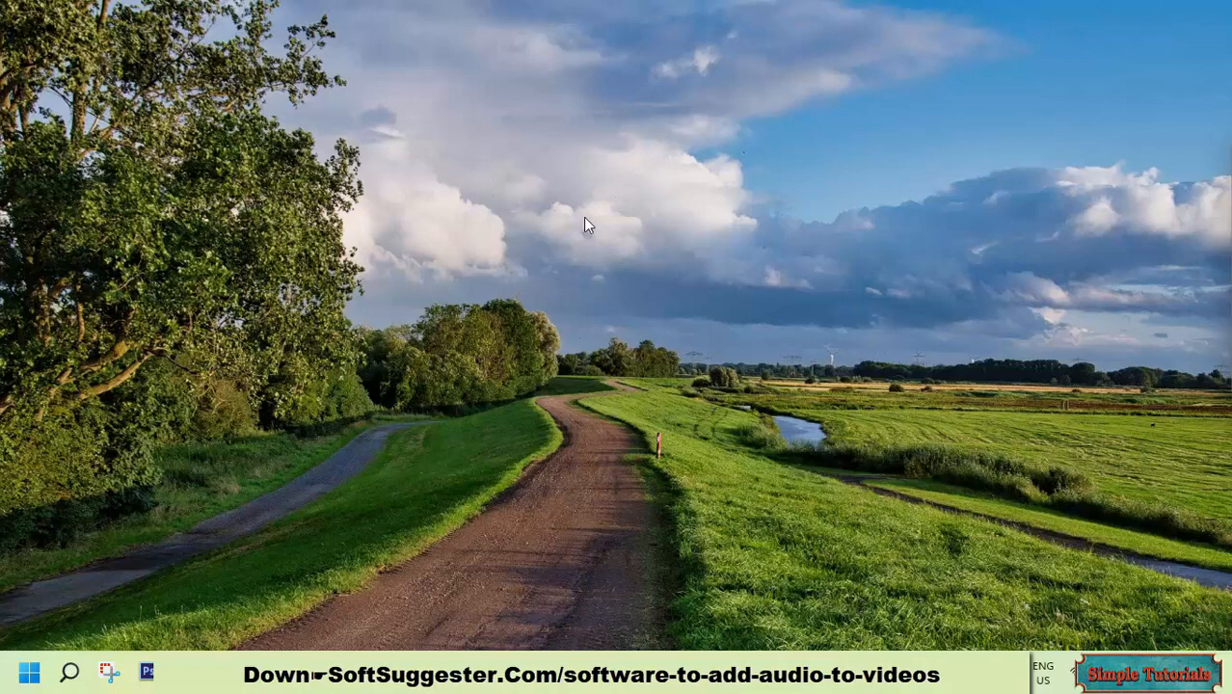
mouse_move(557, 209)
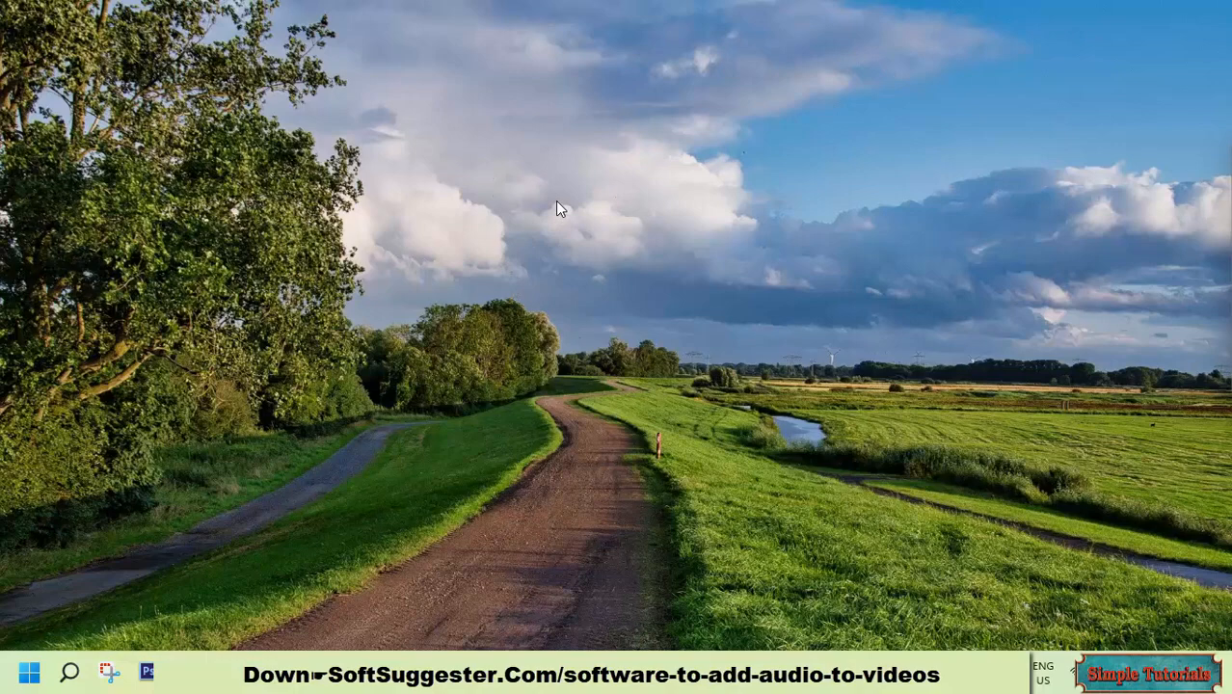
mouse_move(686, 412)
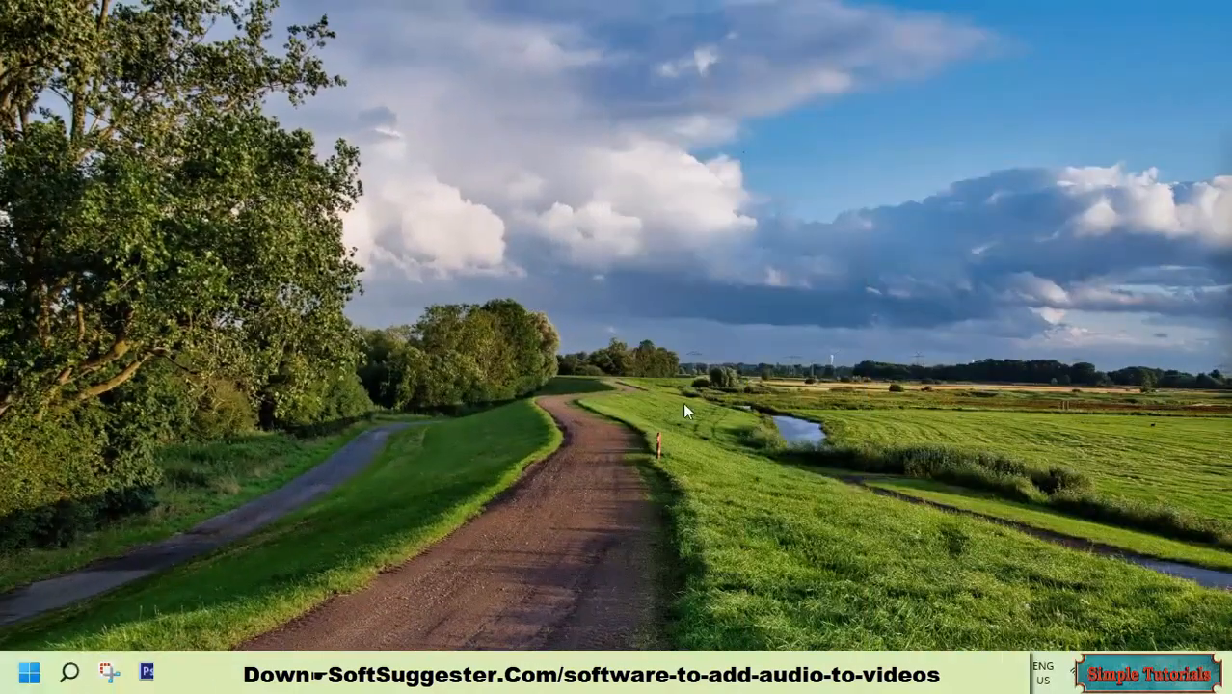
mouse_move(825, 430)
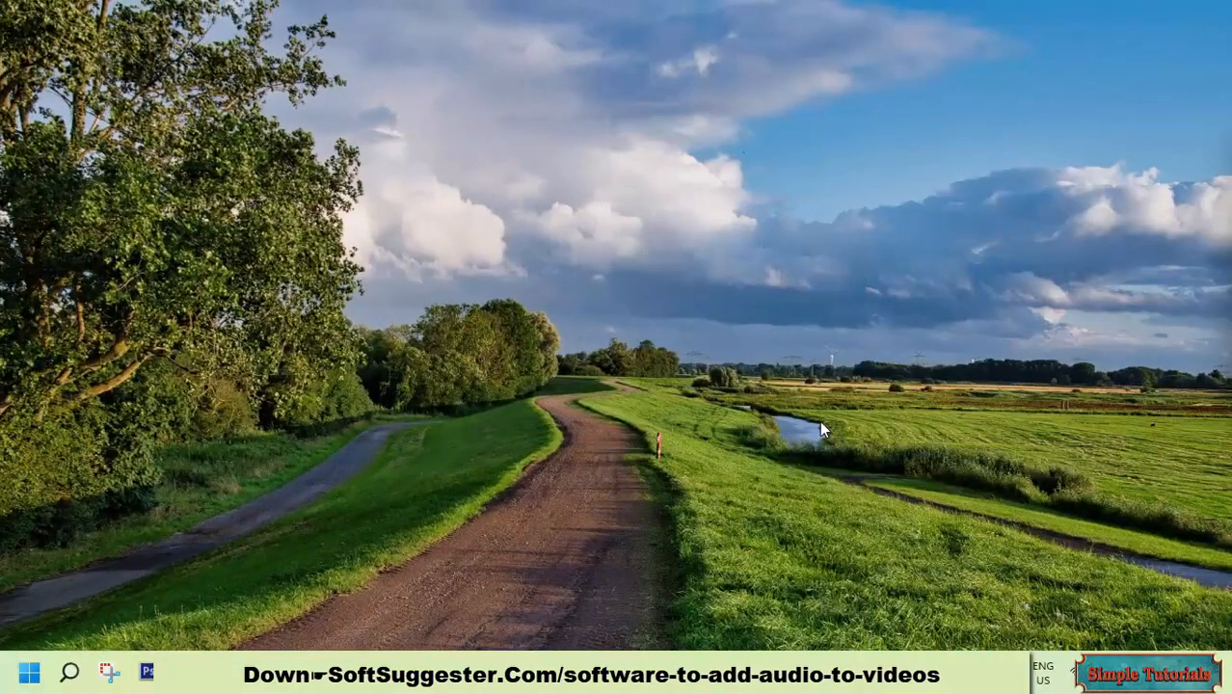
mouse_move(798, 455)
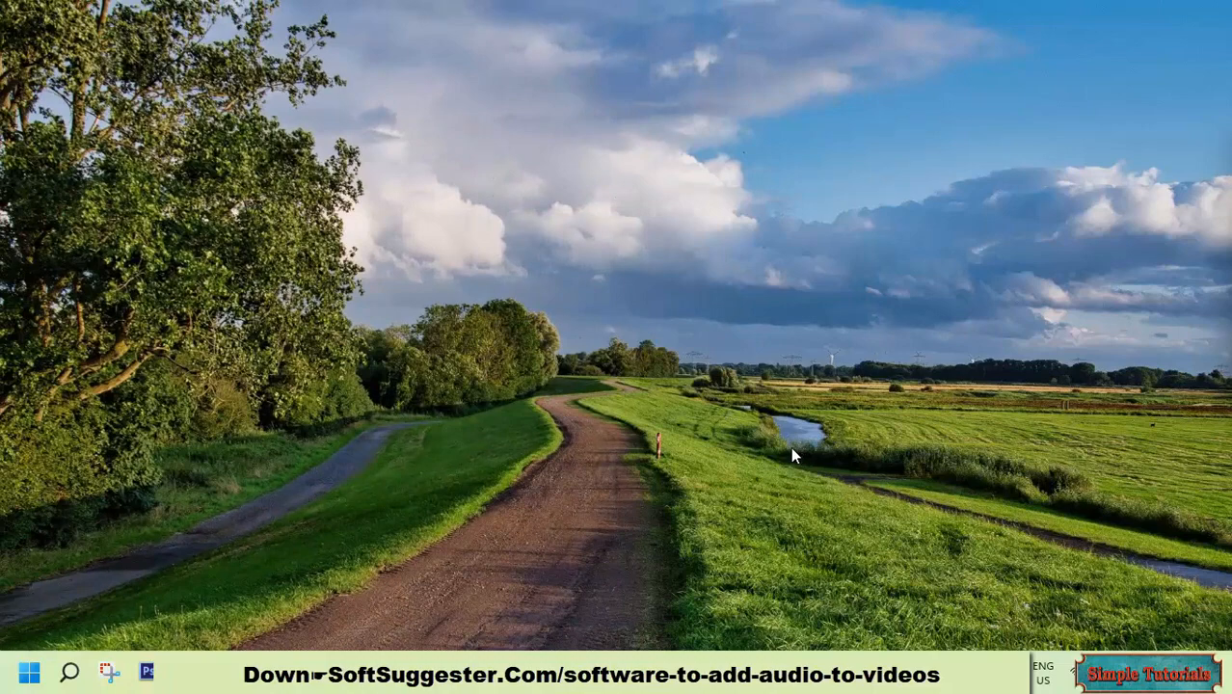
mouse_move(790, 455)
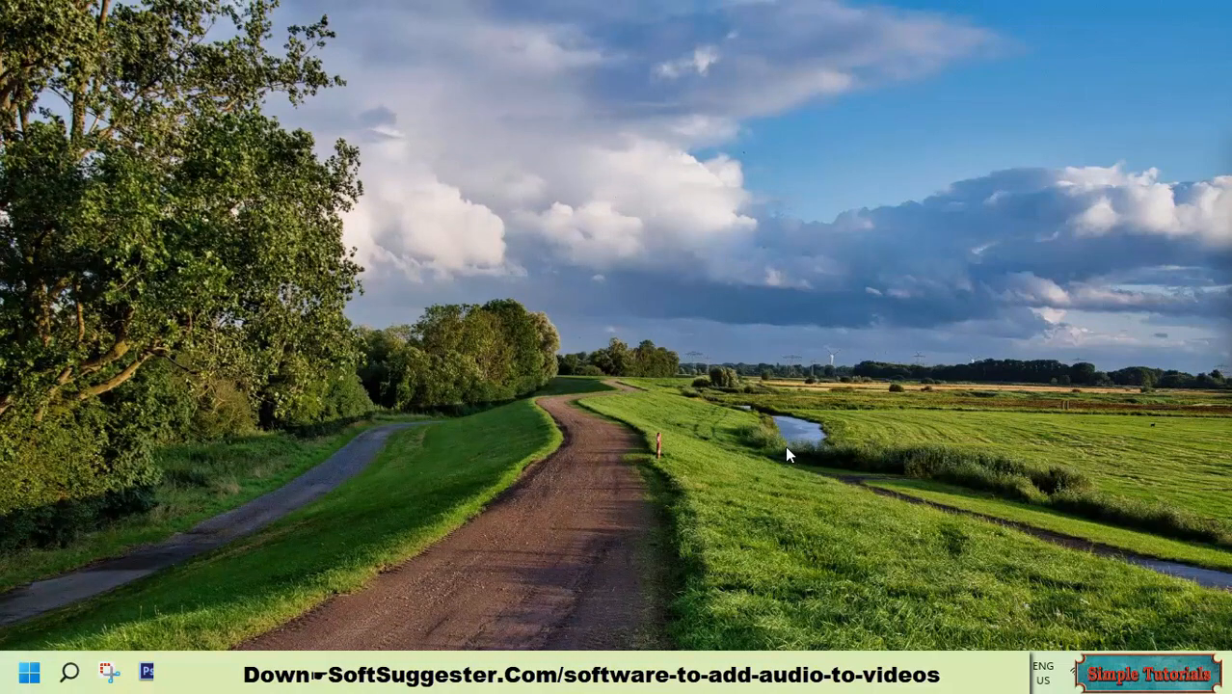
mouse_move(781, 451)
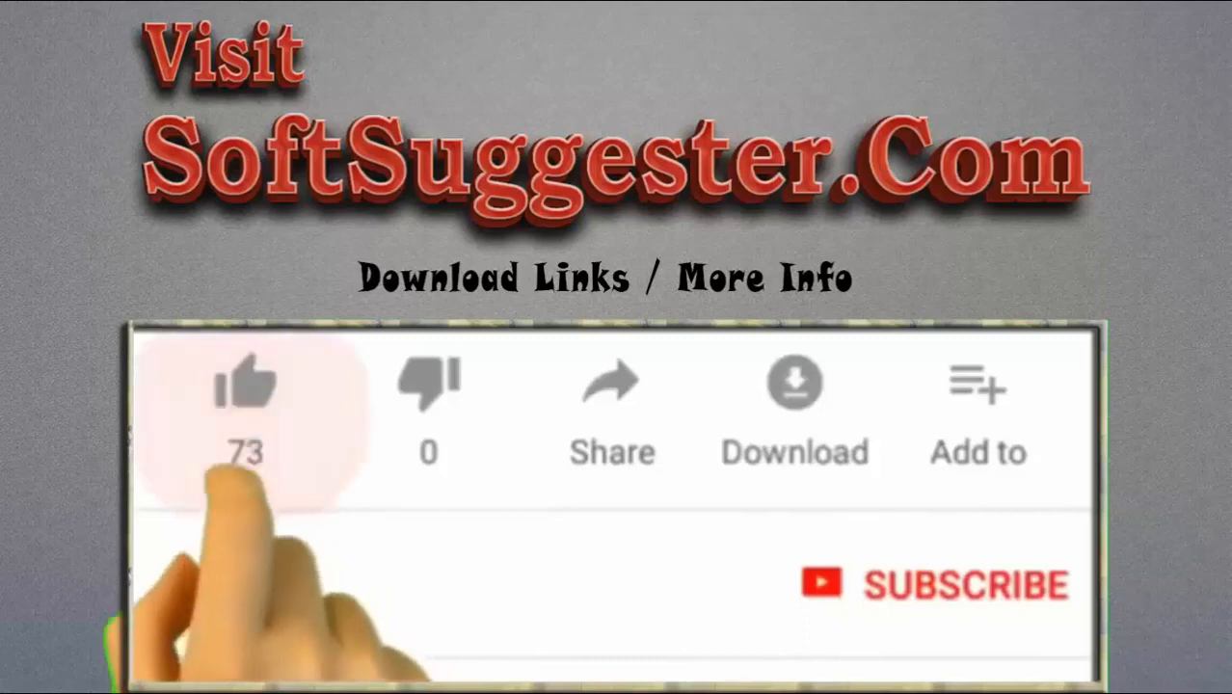
click(243, 399)
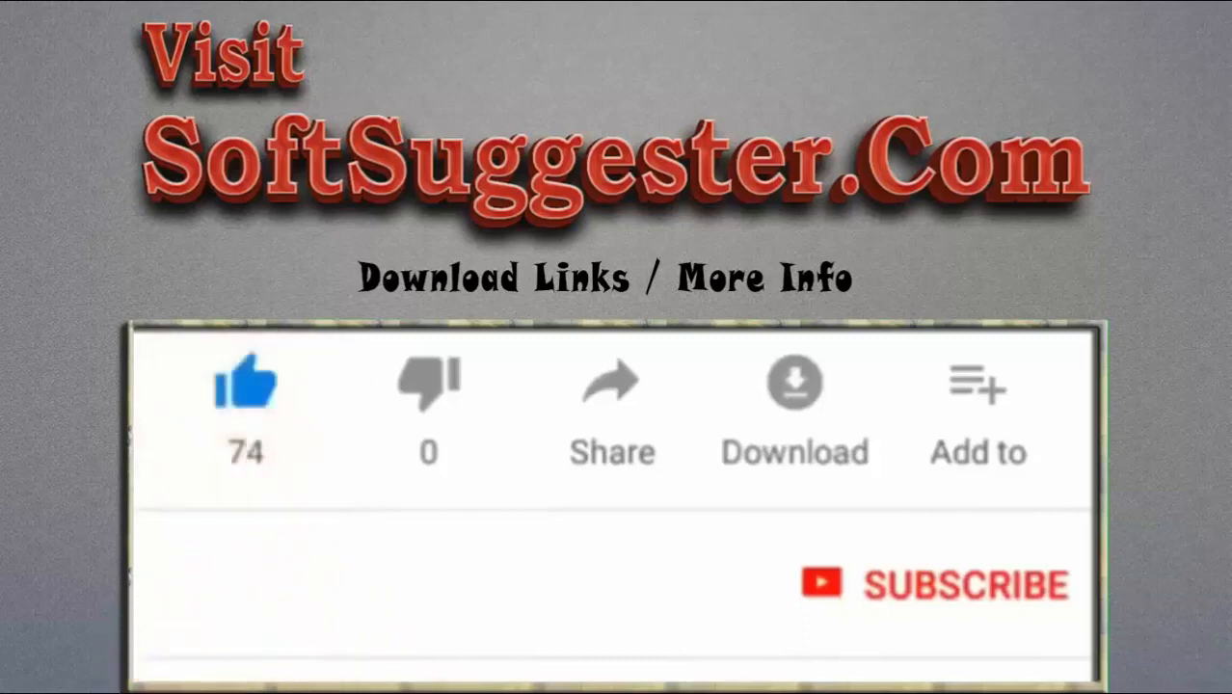
click(962, 586)
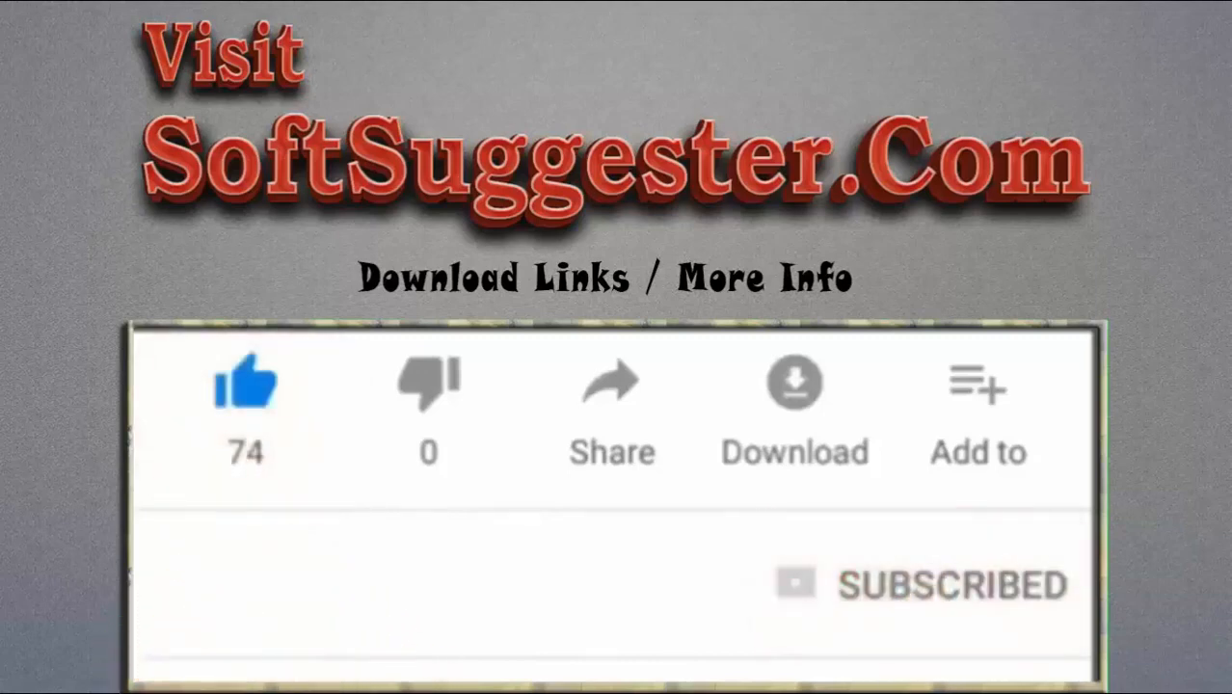